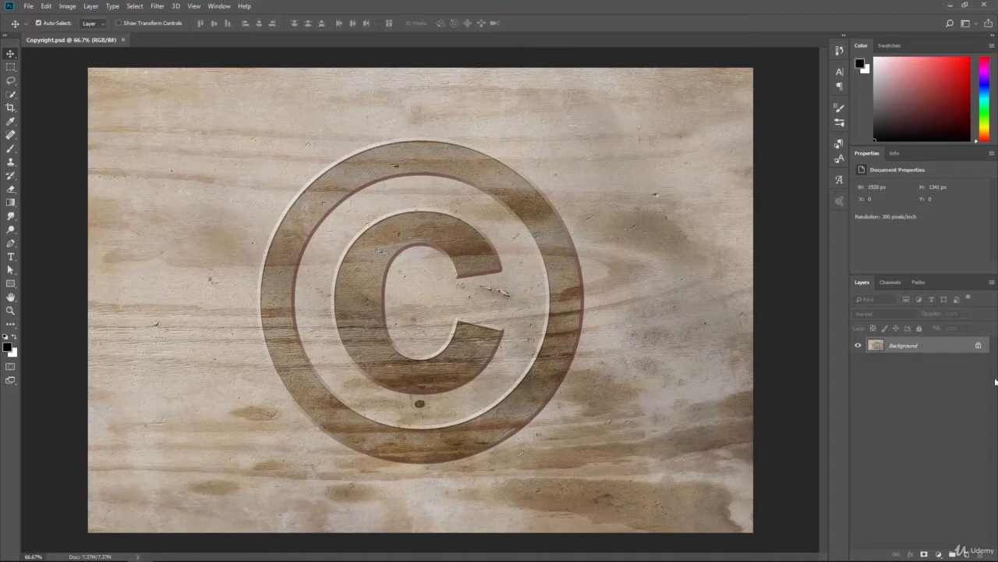
Create a black horizontal type layer reading abc123 near the top-left of the wood image
{"action": "left_click", "coordinate": [9, 257]}
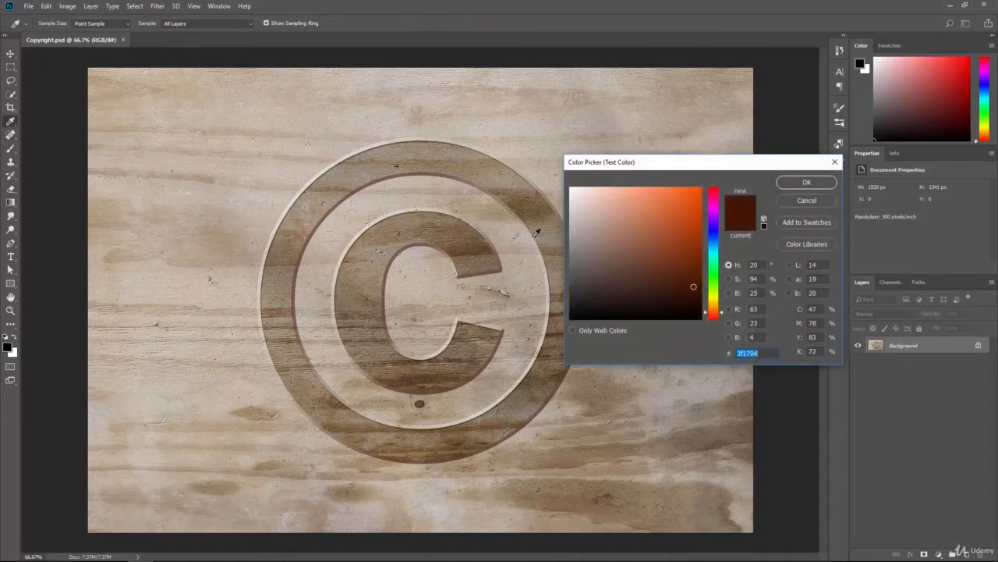
{"action": "left_click", "coordinate": [805, 181]}
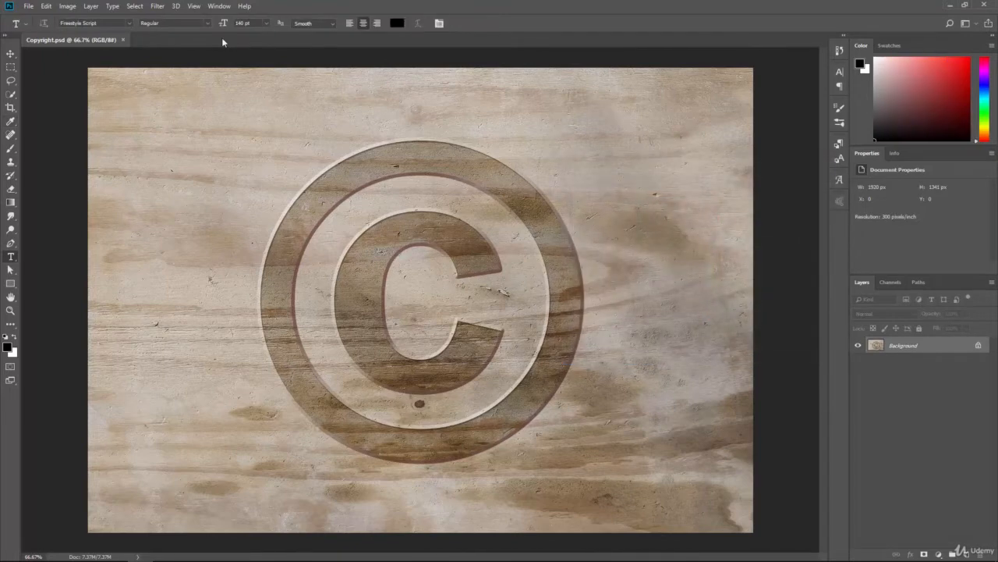
{"action": "left_click", "coordinate": [245, 262]}
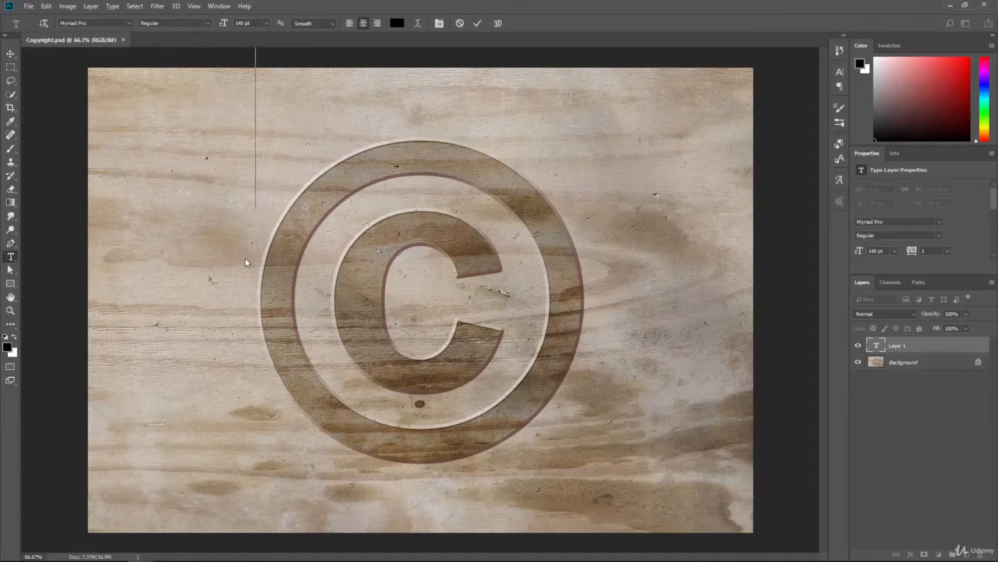
{"action": "type", "text": "abc"}
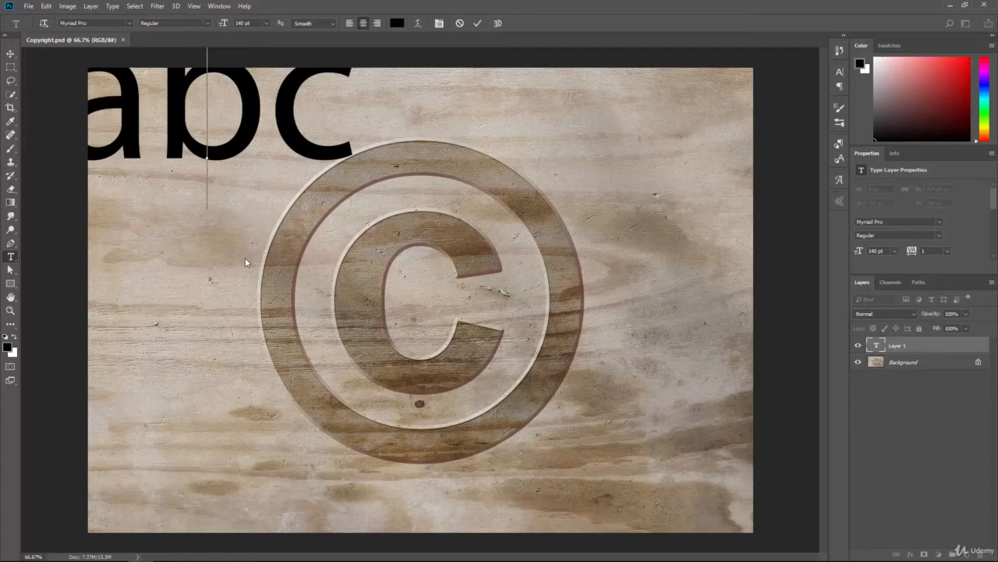
{"action": "left_click", "coordinate": [268, 25]}
{"action": "type", "text": "100"}
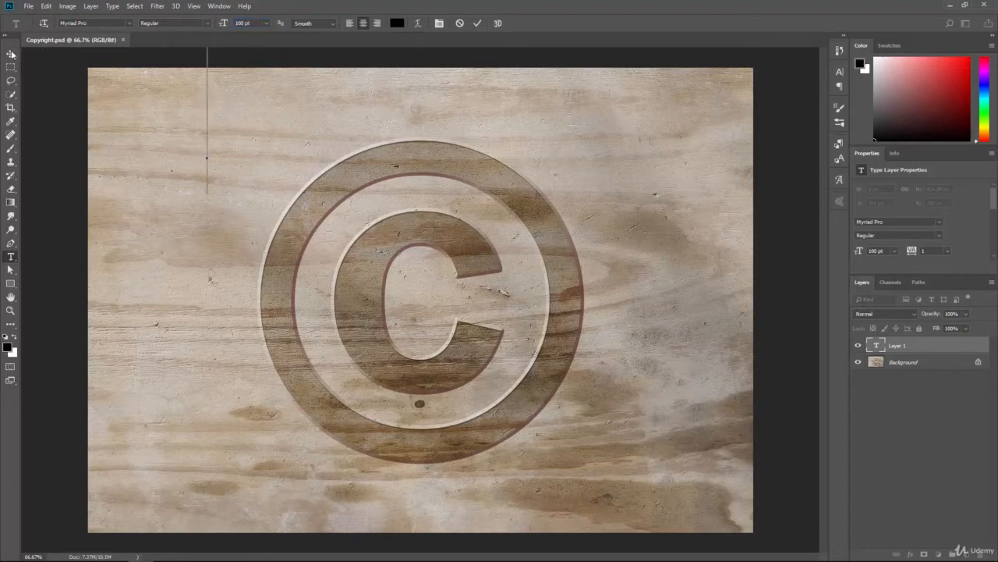
{"action": "type", "text": "abc"}
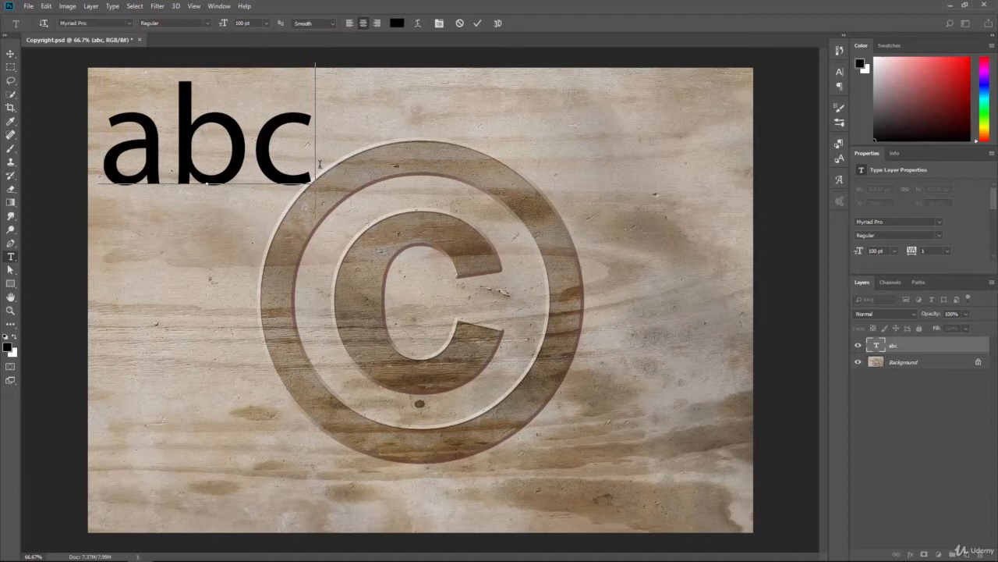
{"action": "type", "text": "123"}
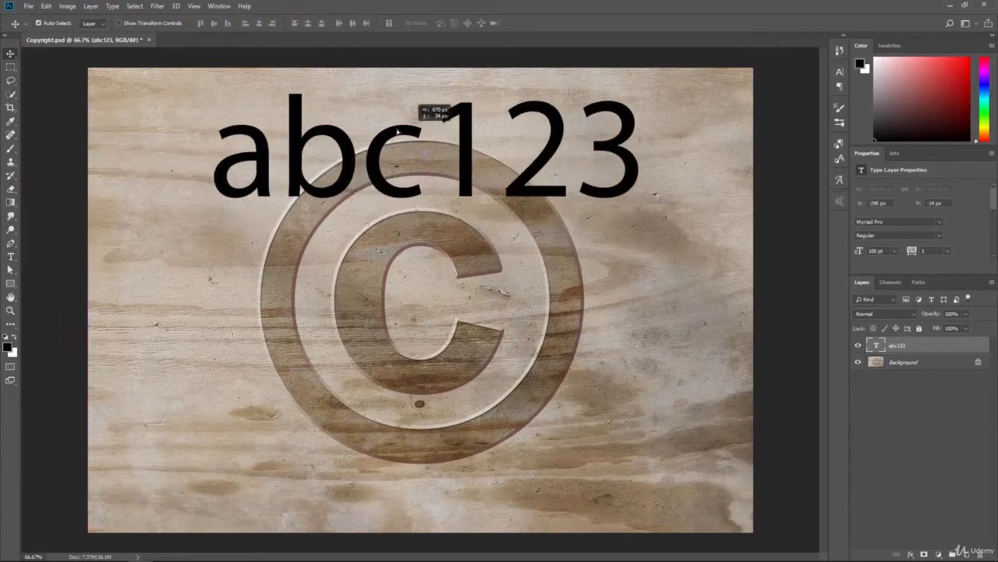
Move the text toward the top centre and extend it to abc123!@#
{"action": "left_click_drag", "start_coordinate": [397, 128], "coordinate": [421, 112]}
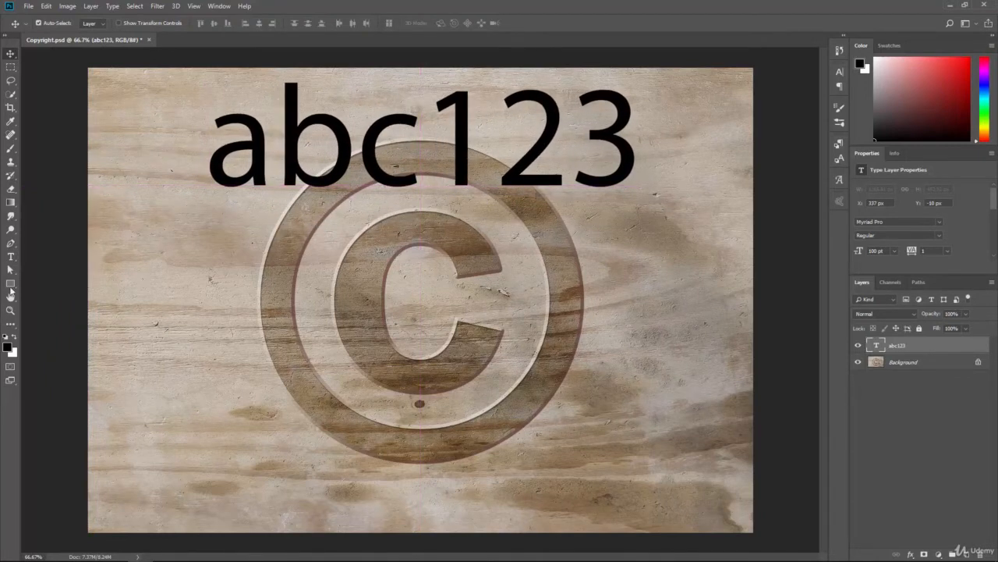
{"action": "left_click", "coordinate": [11, 256]}
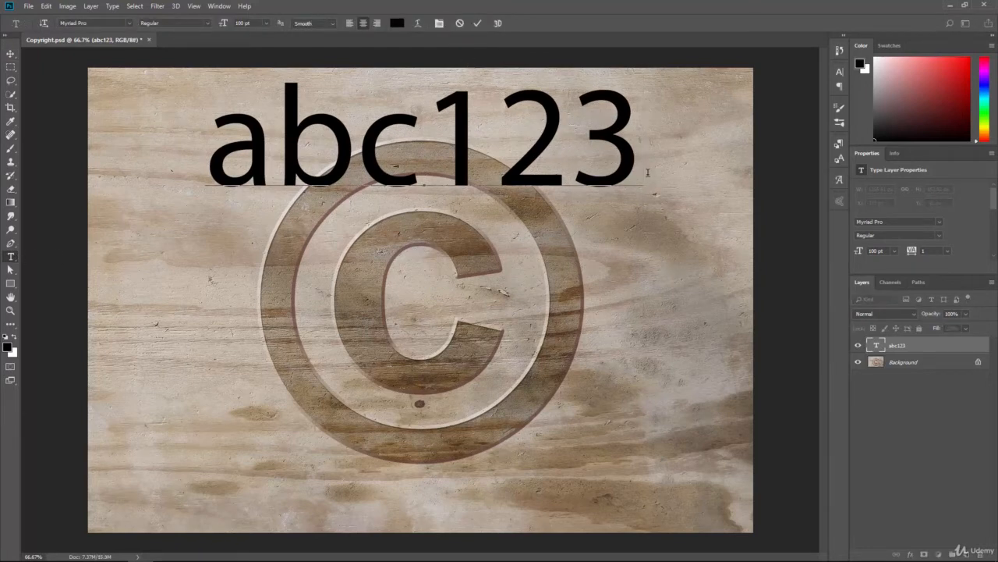
{"action": "type", "text": "!@"}
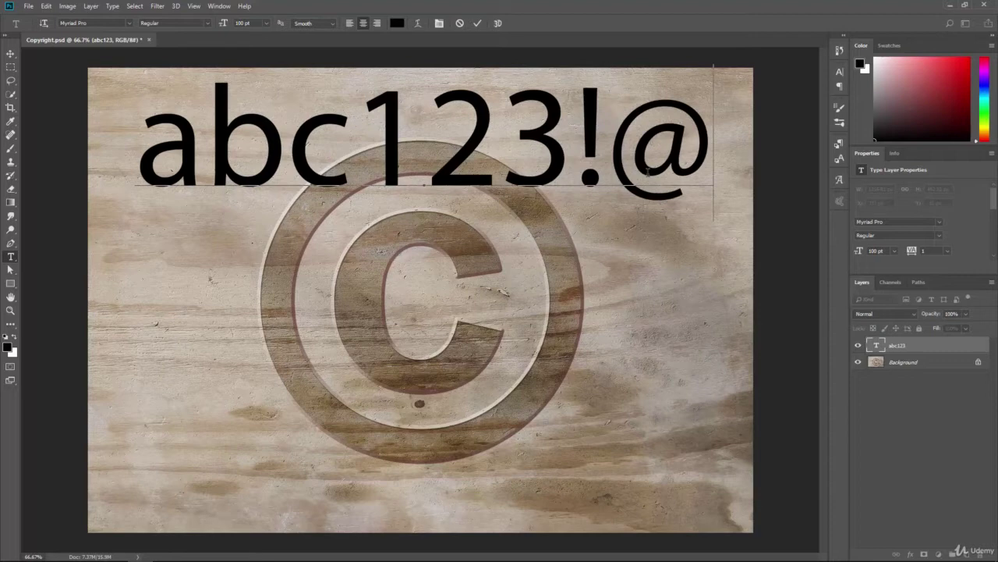
{"action": "type", "text": "#"}
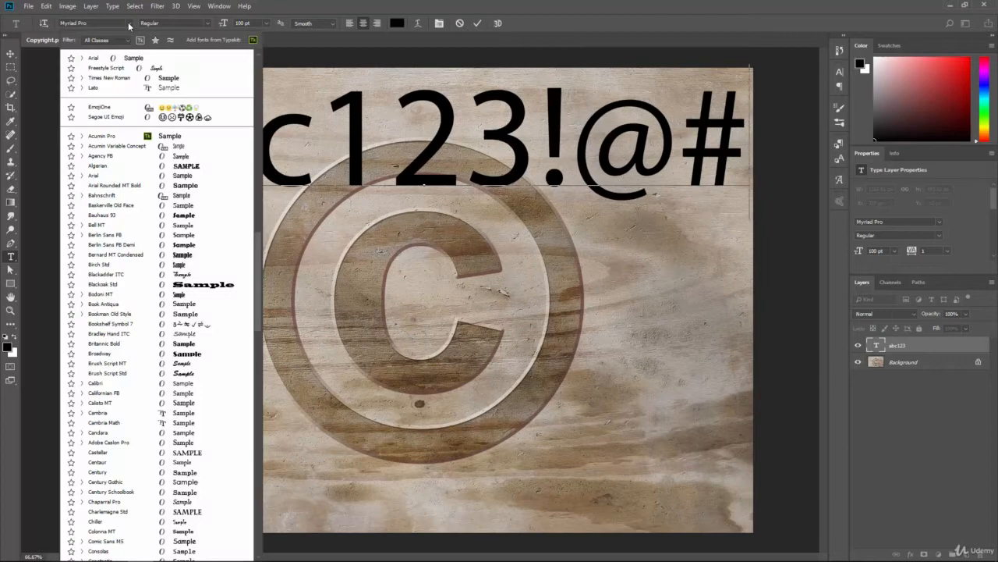
Switch the abc123!@# text to the Arial font and commit the edit
{"action": "scroll", "scroll_direction": "down", "scroll_amount": 3}
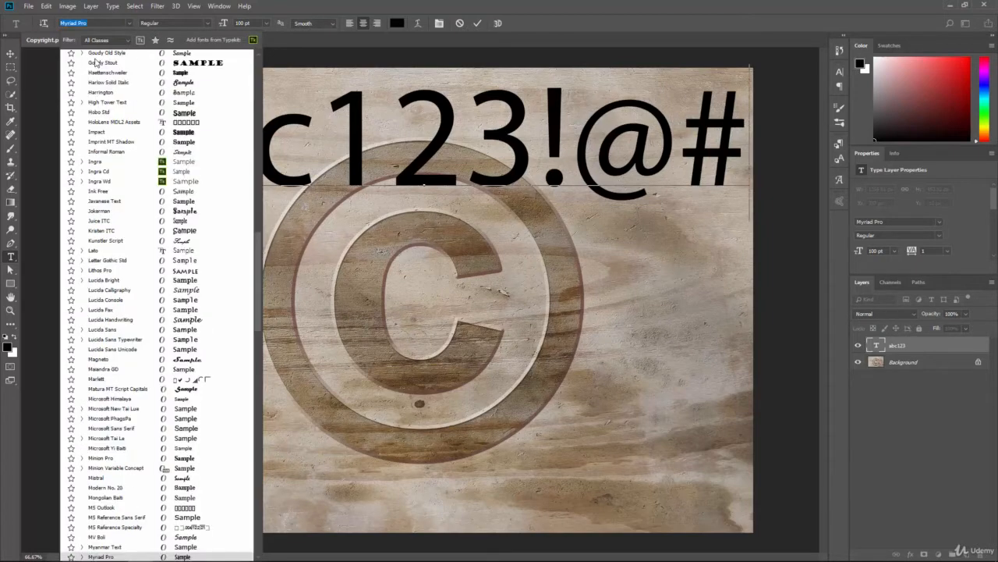
{"action": "left_click", "coordinate": [101, 63]}
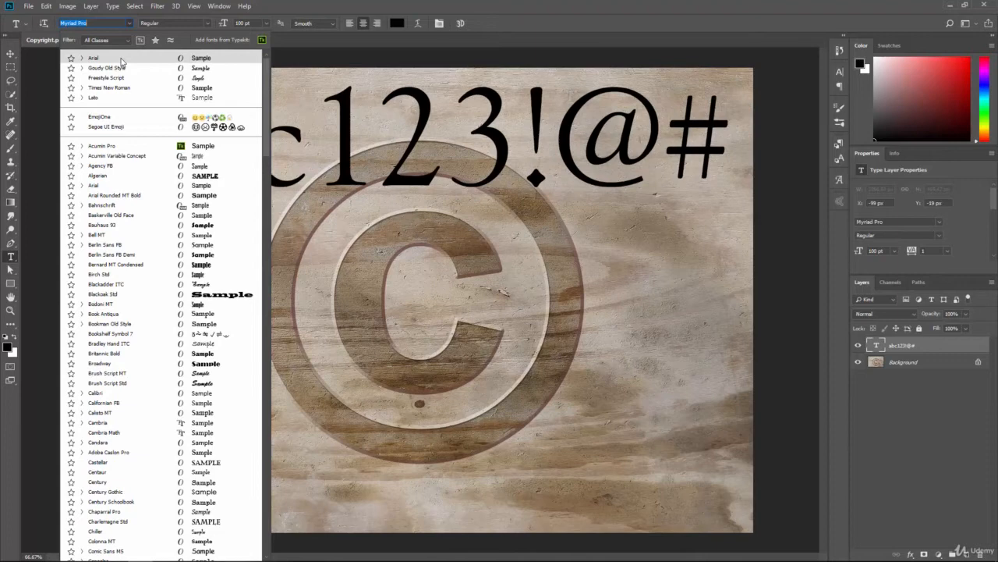
{"action": "left_click", "coordinate": [95, 56]}
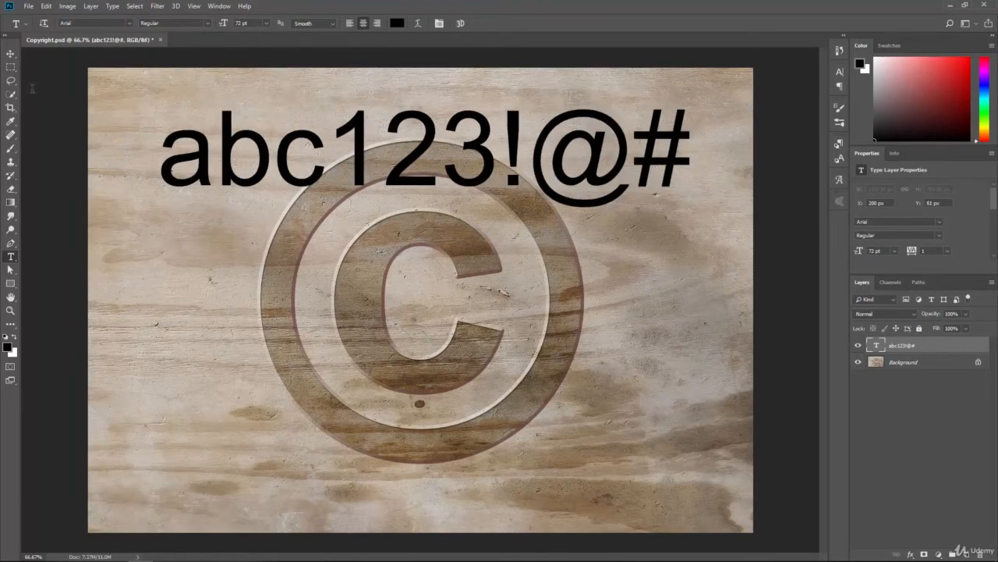
{"action": "left_click", "coordinate": [10, 55]}
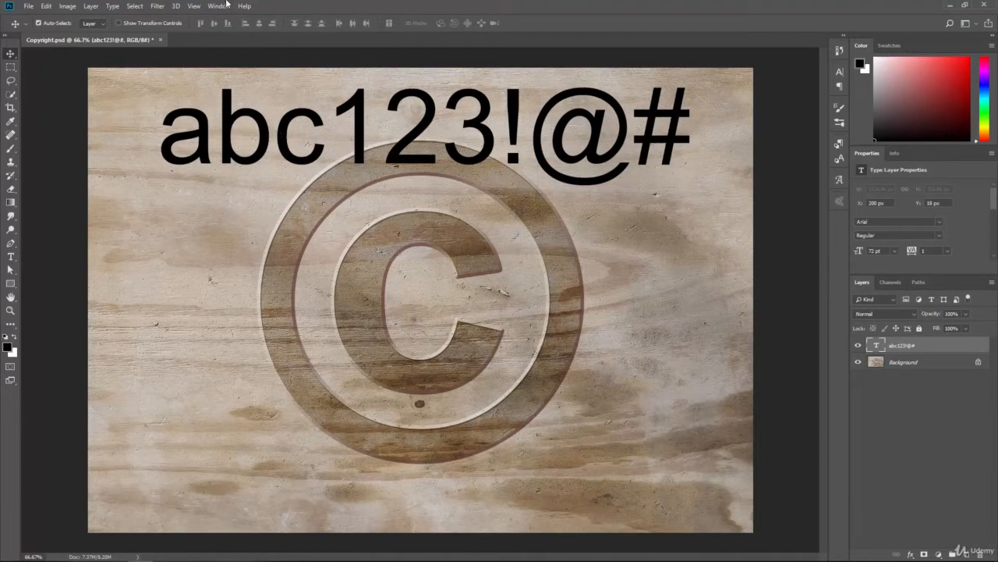
Show the Glyphs panel from the Window menu, view the entire font and preview a symbol font
{"action": "left_click", "coordinate": [222, 6]}
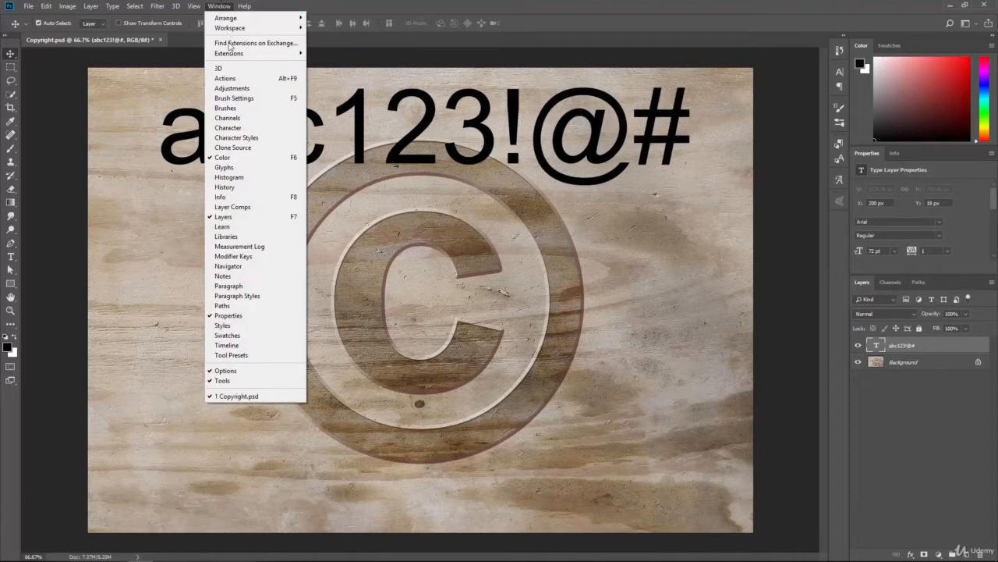
{"action": "left_click", "coordinate": [225, 167]}
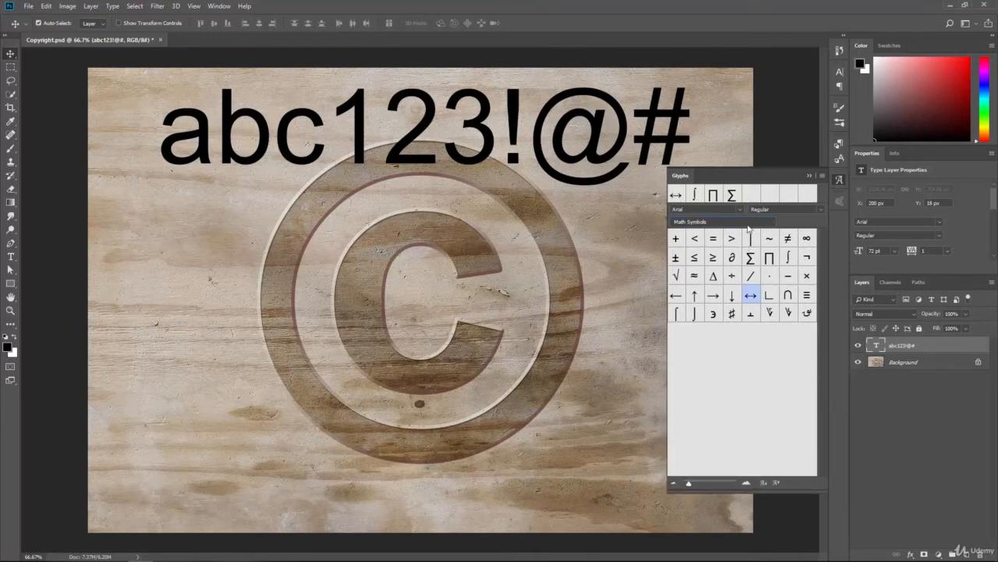
{"action": "left_click", "coordinate": [721, 222]}
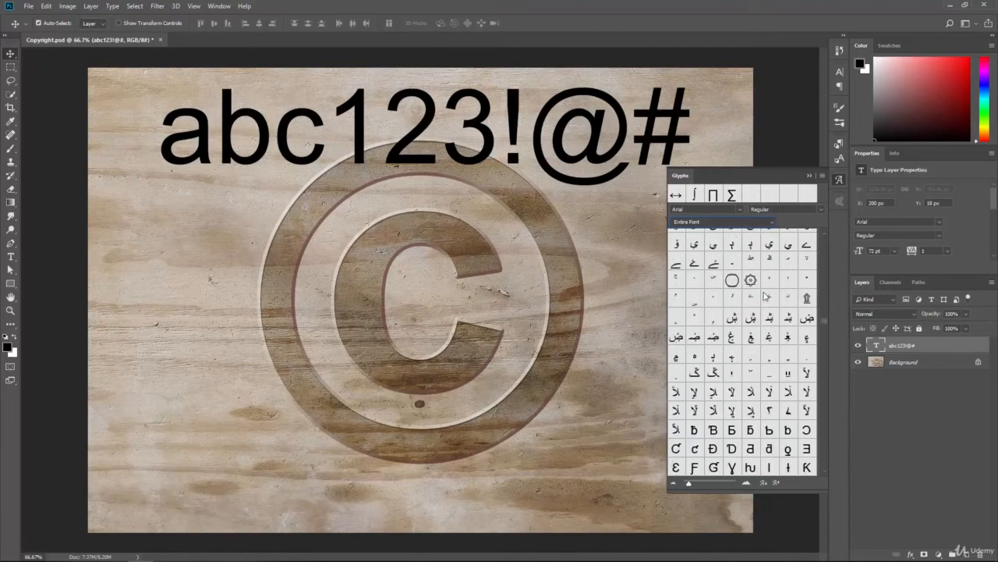
{"action": "left_click", "coordinate": [714, 209]}
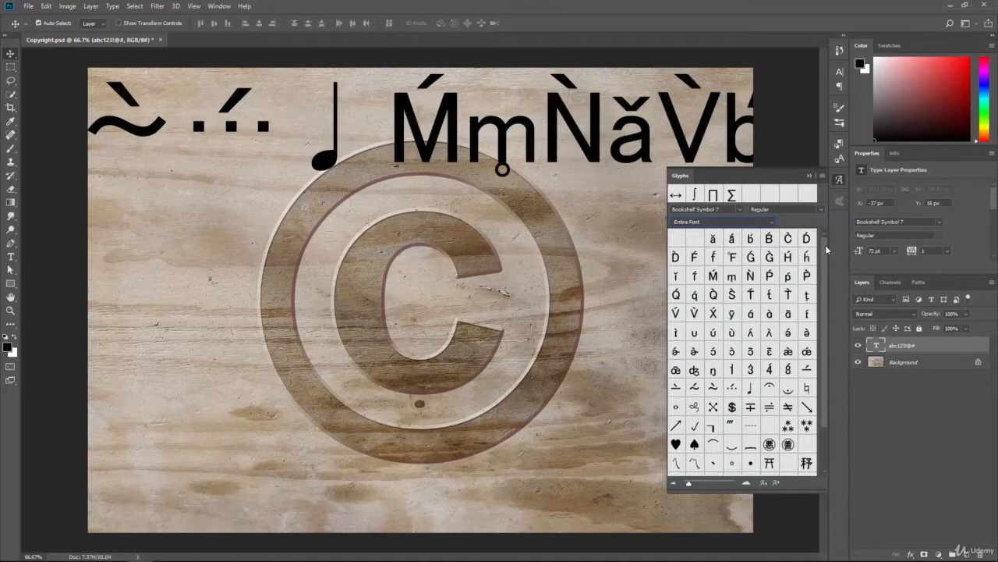
{"action": "scroll", "scroll_direction": "down", "scroll_amount": 3}
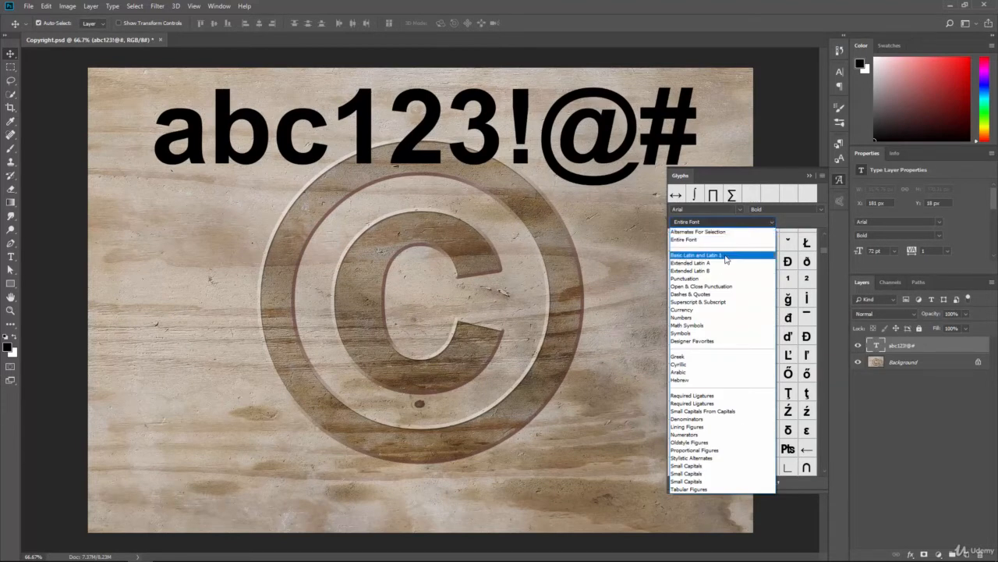
Show Basic Latin and Latin 1 glyphs, then switch the Glyphs panel to the Punctuation set
{"action": "left_click", "coordinate": [700, 256]}
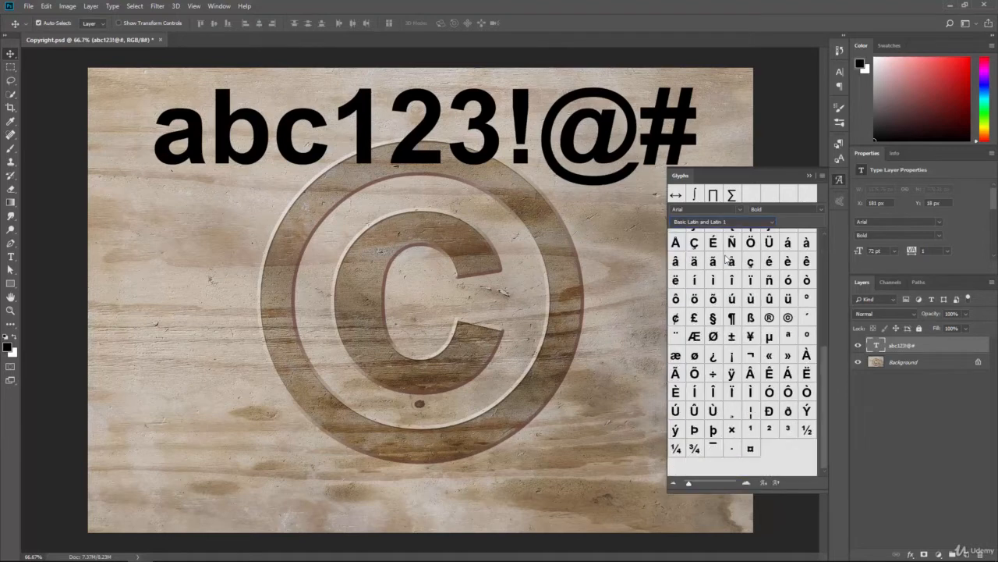
{"action": "left_click", "coordinate": [820, 209]}
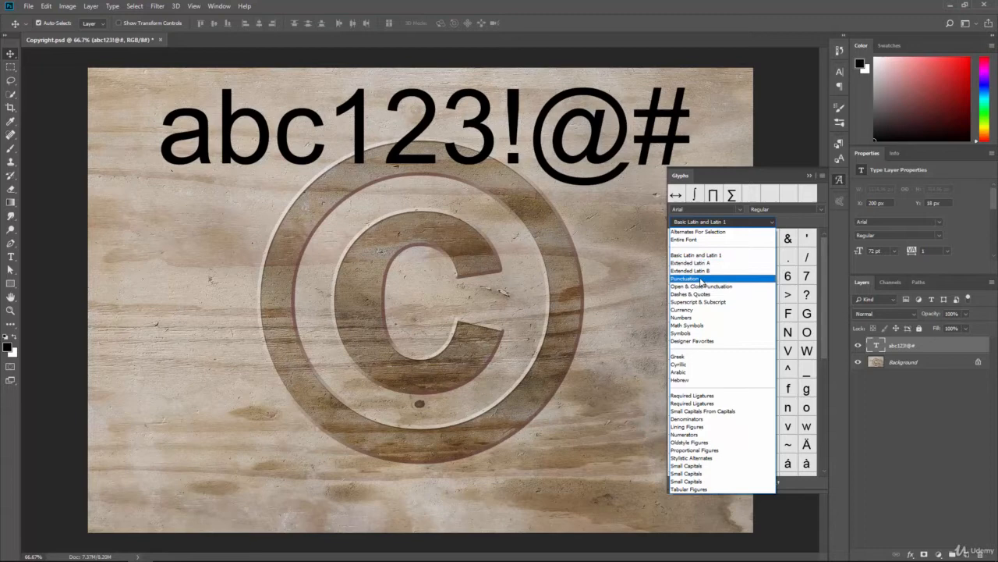
{"action": "left_click", "coordinate": [686, 278]}
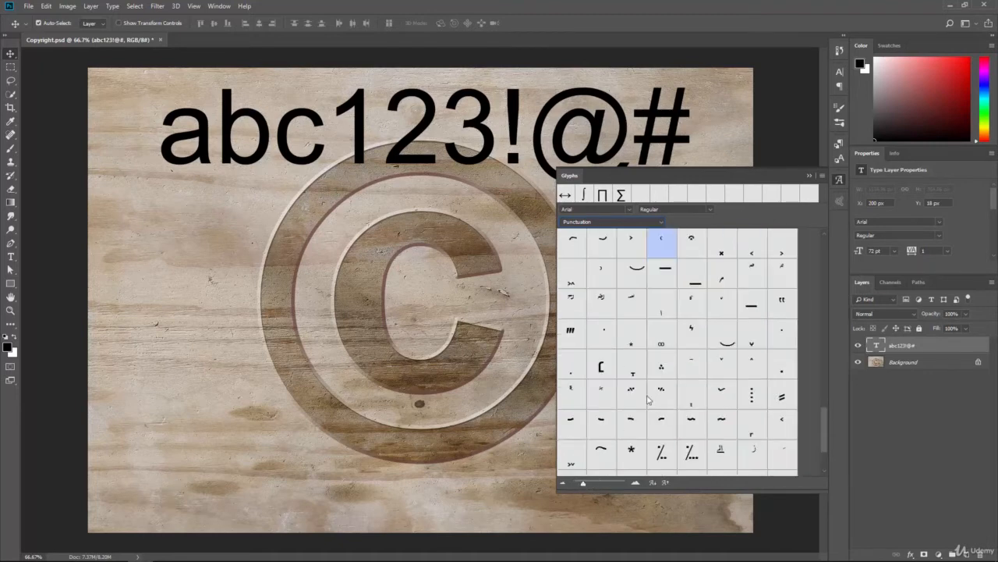
Browse the open/close punctuation, dashes and quotes, and superscript/subscript glyph sets
{"action": "left_click", "coordinate": [656, 222]}
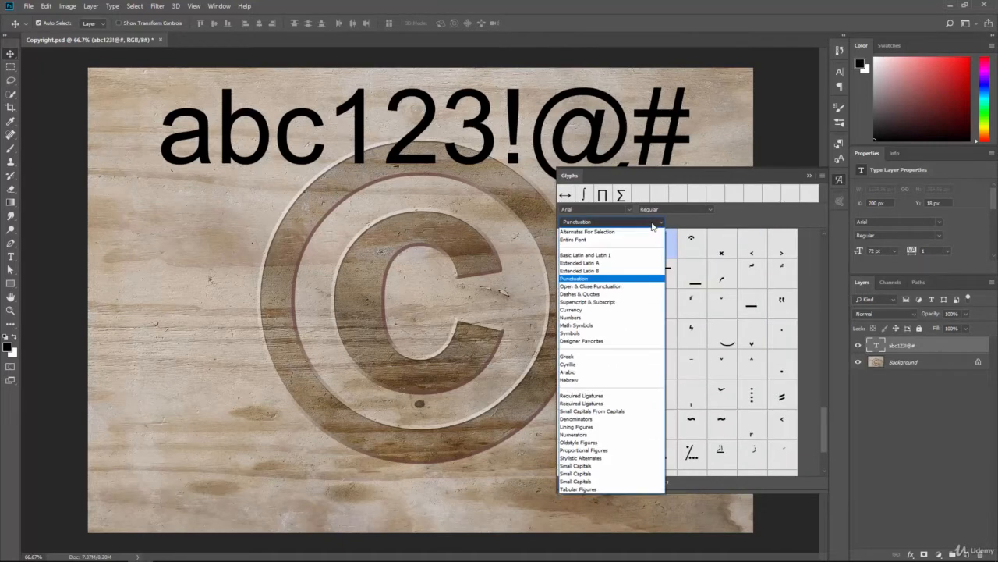
{"action": "left_click", "coordinate": [589, 287]}
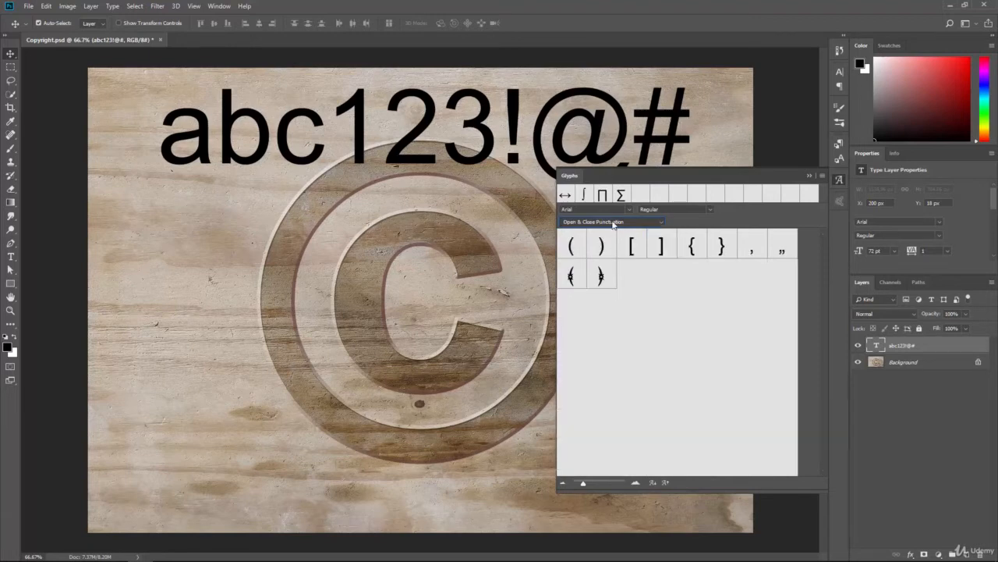
{"action": "left_click", "coordinate": [612, 221]}
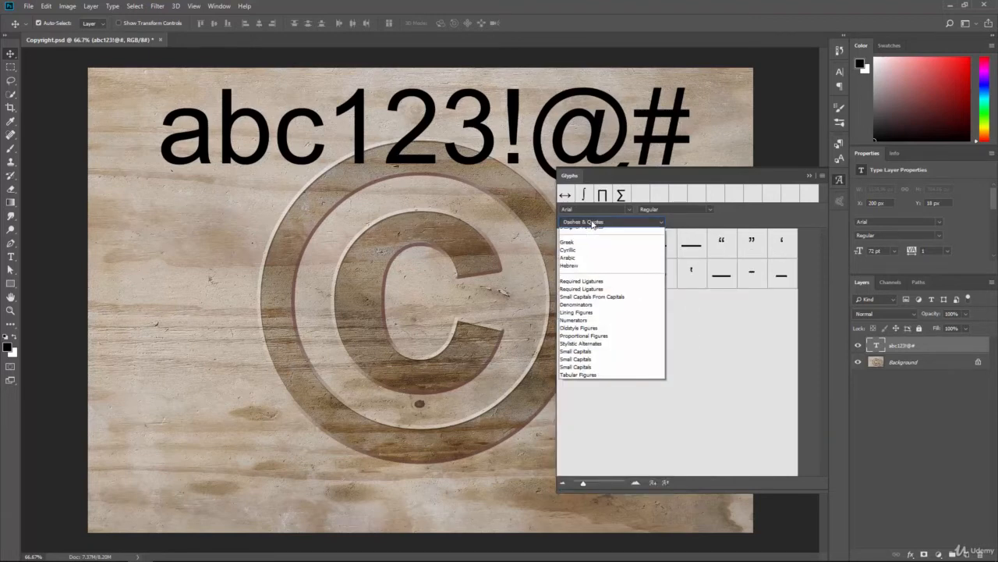
{"action": "left_click", "coordinate": [612, 221]}
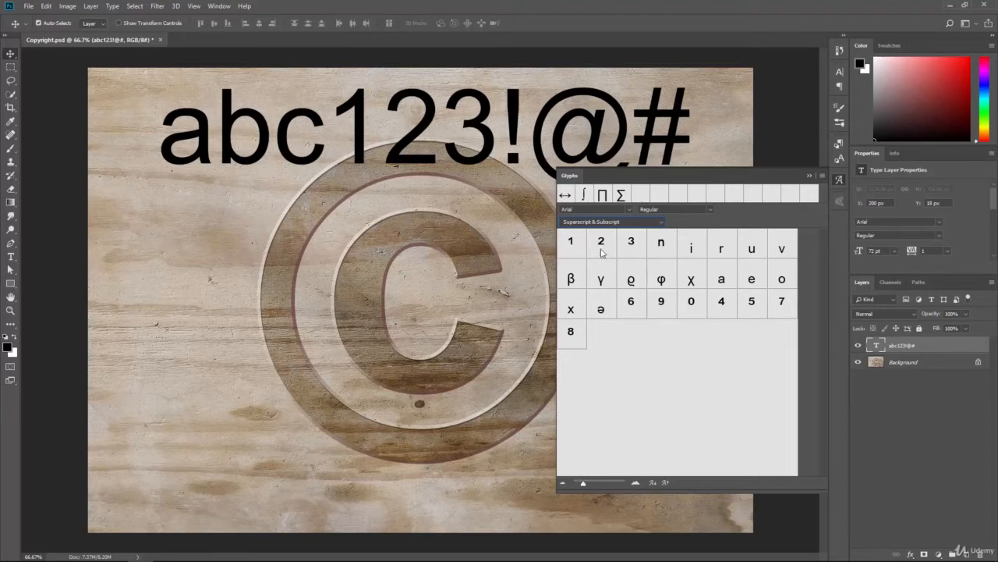
{"action": "mouse_move", "coordinate": [612, 240]}
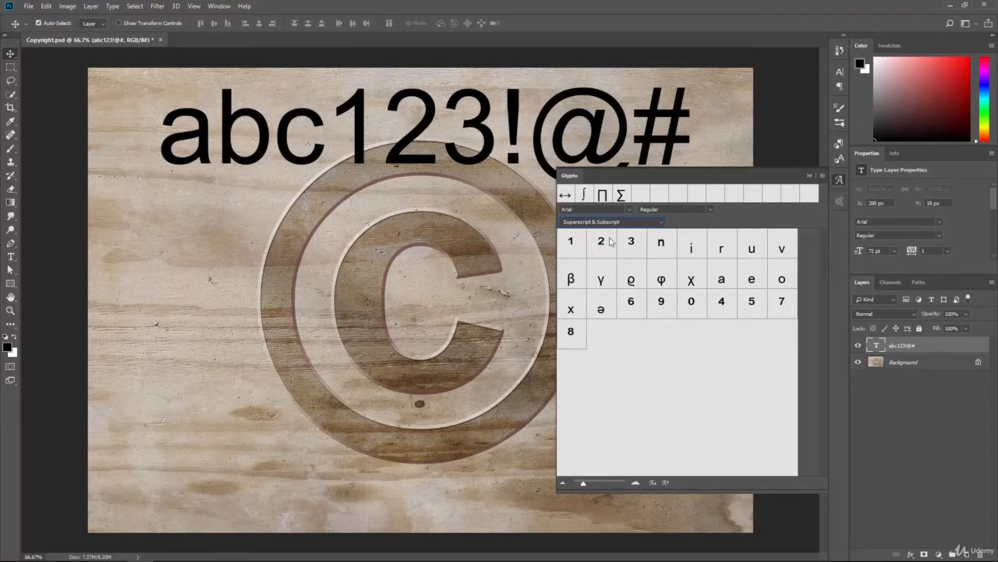
{"action": "left_click", "coordinate": [611, 221]}
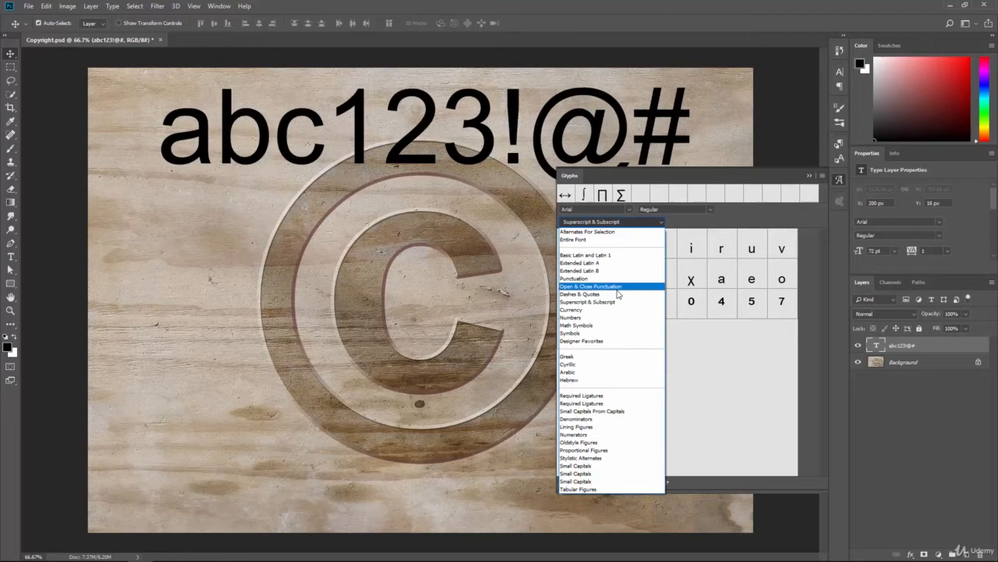
Browse the Currency and Numbers glyph sets, then scroll another category's glyph grid
{"action": "left_click", "coordinate": [577, 316]}
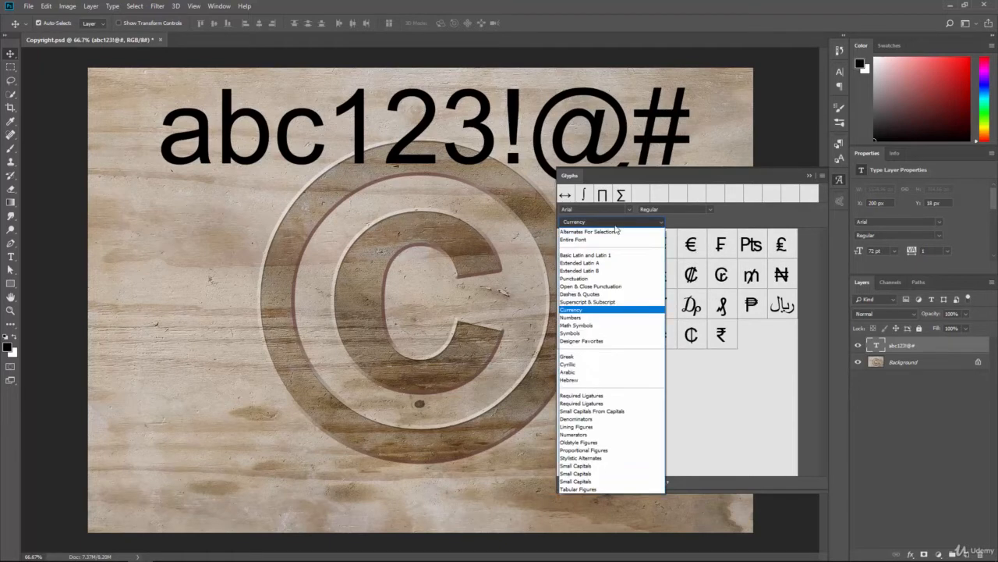
{"action": "left_click", "coordinate": [571, 319]}
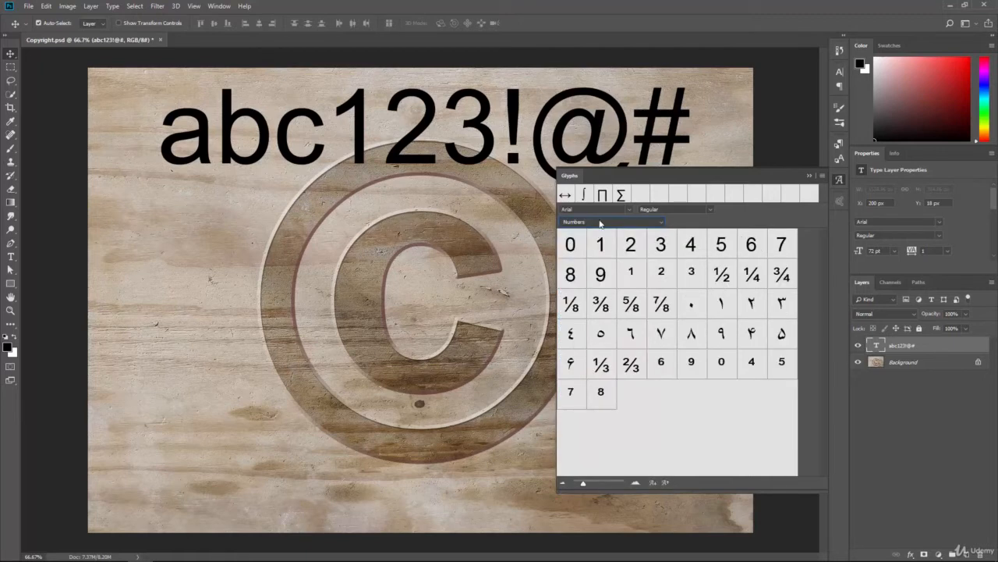
{"action": "mouse_move", "coordinate": [662, 302]}
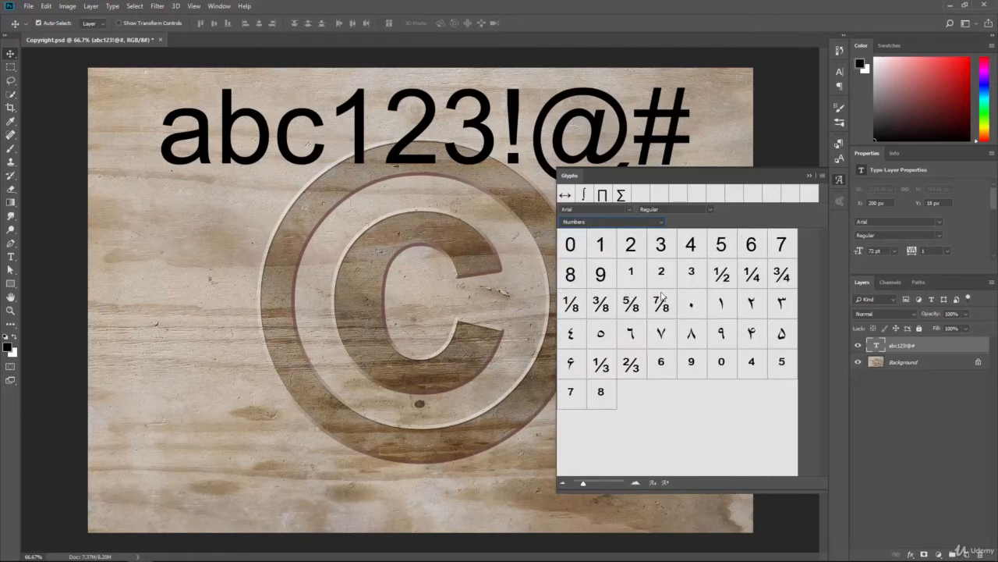
{"action": "left_click", "coordinate": [612, 221]}
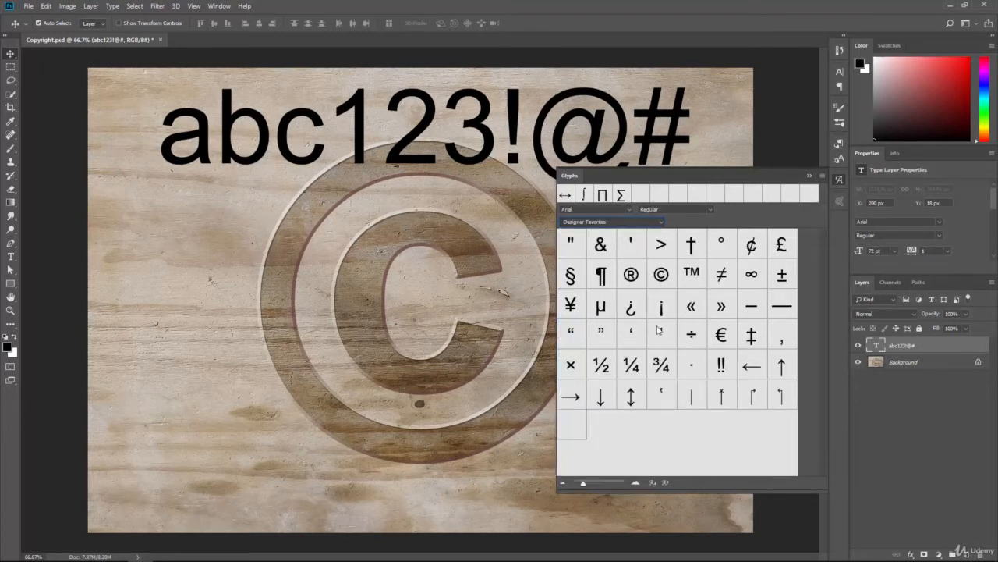
{"action": "mouse_move", "coordinate": [661, 326]}
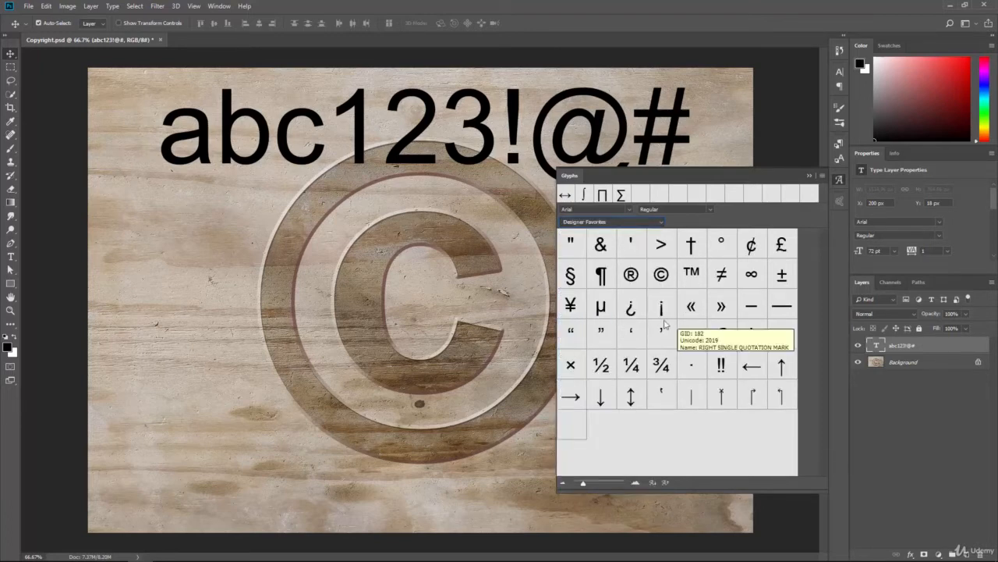
{"action": "mouse_move", "coordinate": [661, 275]}
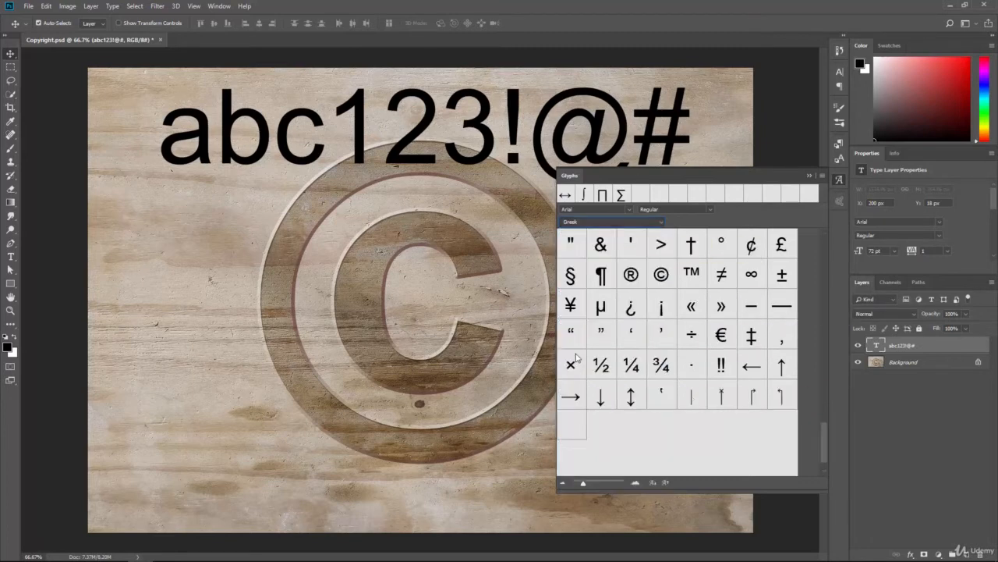
{"action": "scroll", "scroll_direction": "down", "scroll_amount": 3}
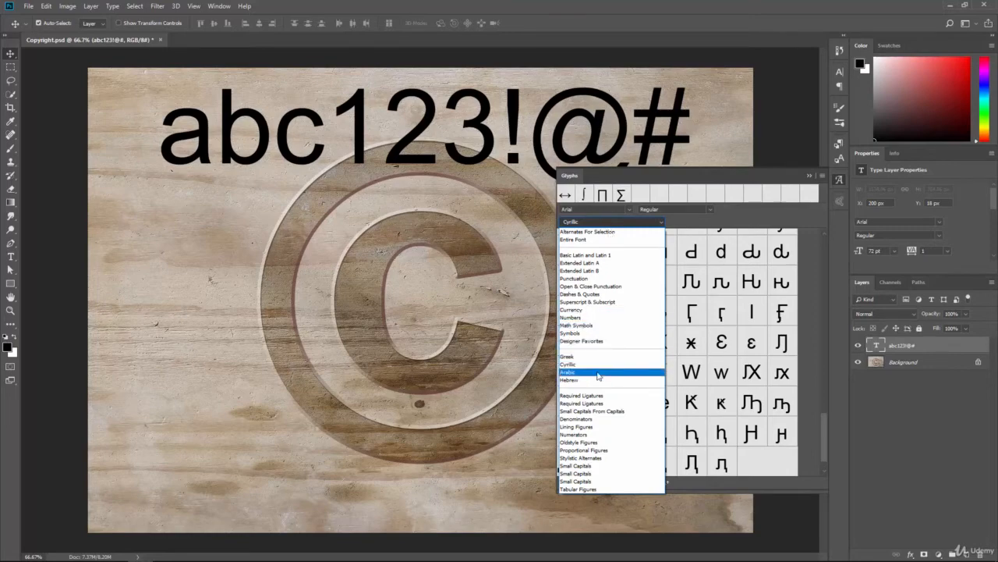
Browse the Arabic, Hebrew, Required Ligatures and Denominators glyph categories
{"action": "left_click", "coordinate": [571, 371]}
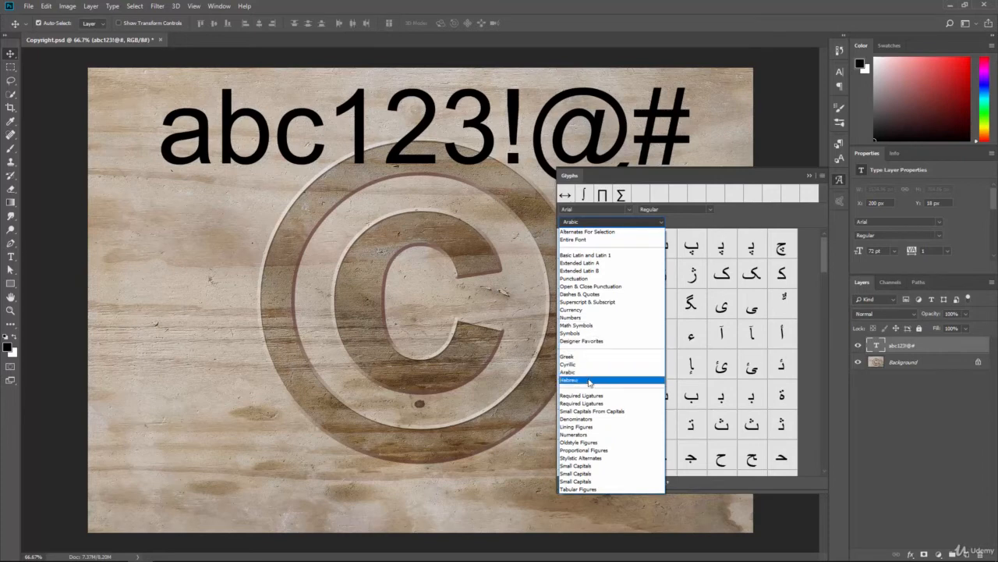
{"action": "left_click", "coordinate": [568, 380]}
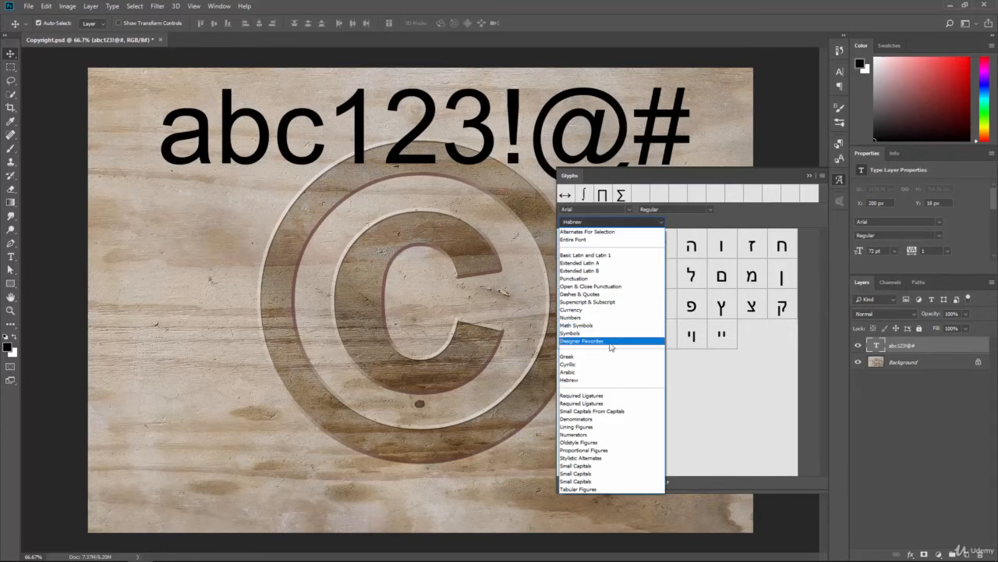
{"action": "left_click", "coordinate": [581, 396]}
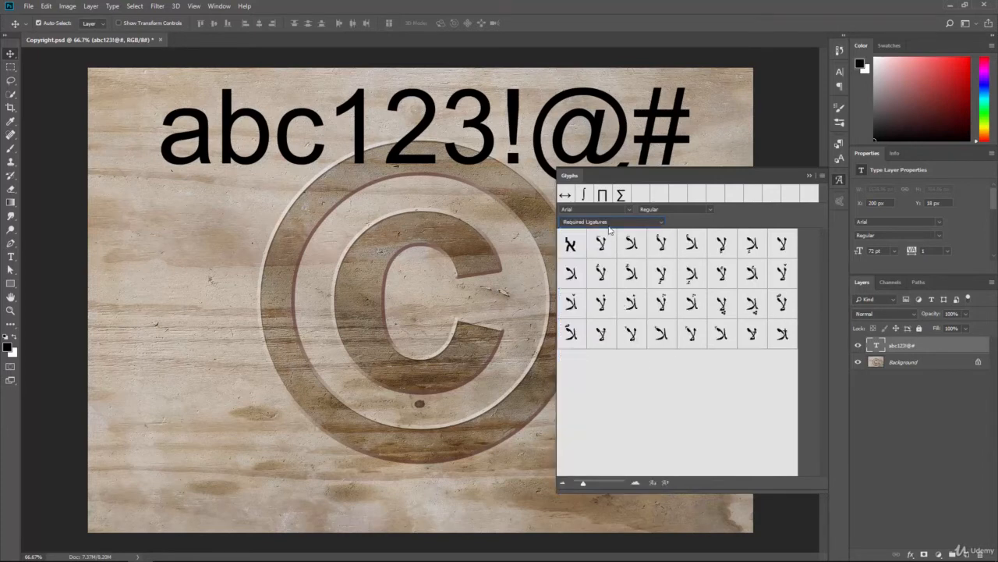
{"action": "left_click", "coordinate": [655, 222]}
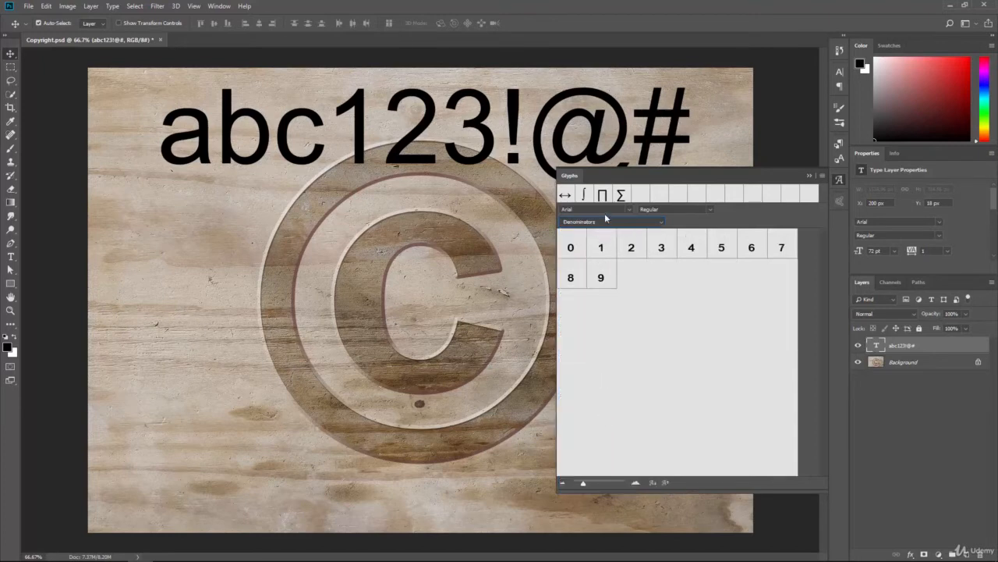
{"action": "left_click", "coordinate": [612, 222]}
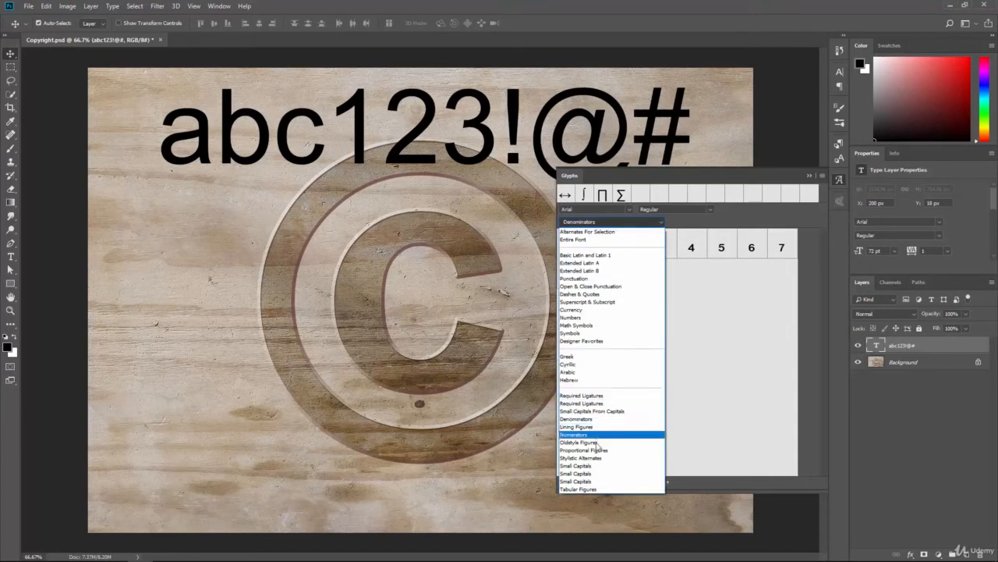
Browse Oldstyle Figures, Small Capitals and Arabic, then settle on the Currency glyph set
{"action": "left_click", "coordinate": [580, 441]}
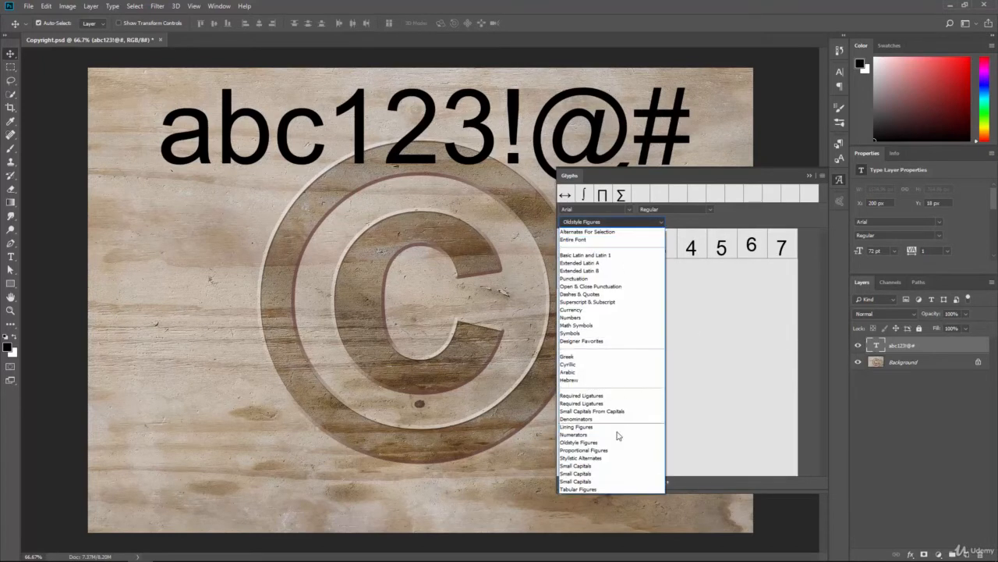
{"action": "left_click", "coordinate": [576, 465]}
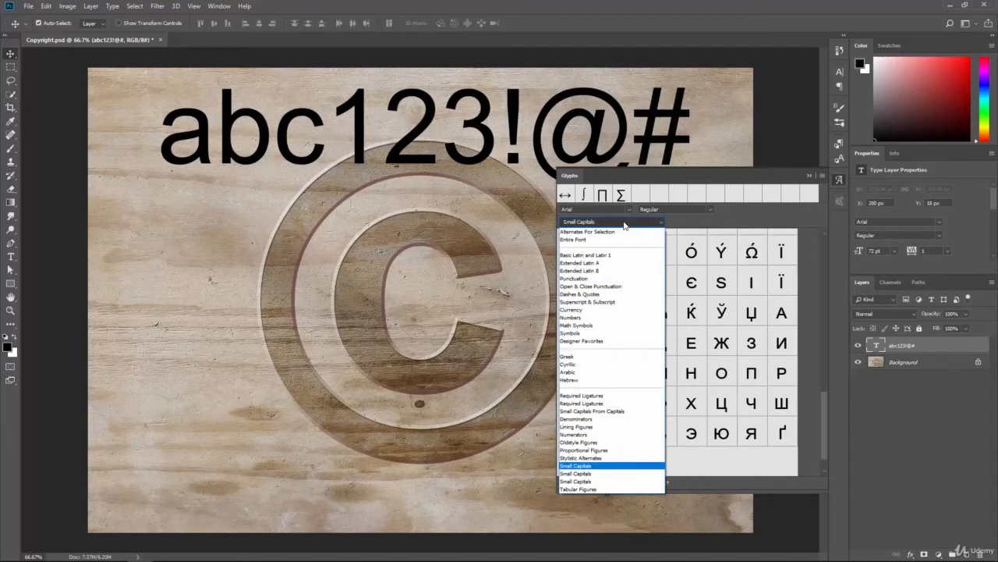
{"action": "mouse_move", "coordinate": [585, 372]}
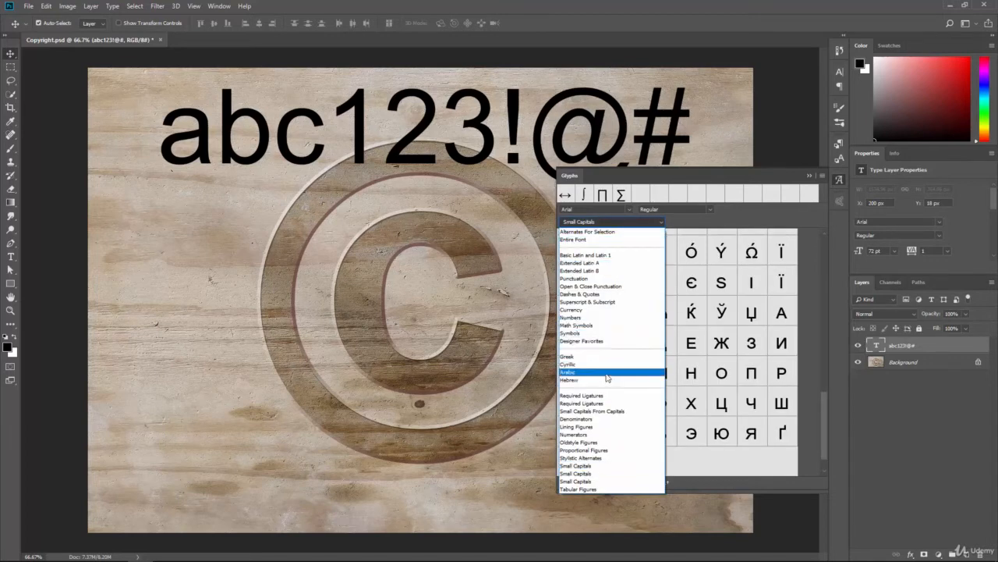
{"action": "left_click", "coordinate": [568, 371]}
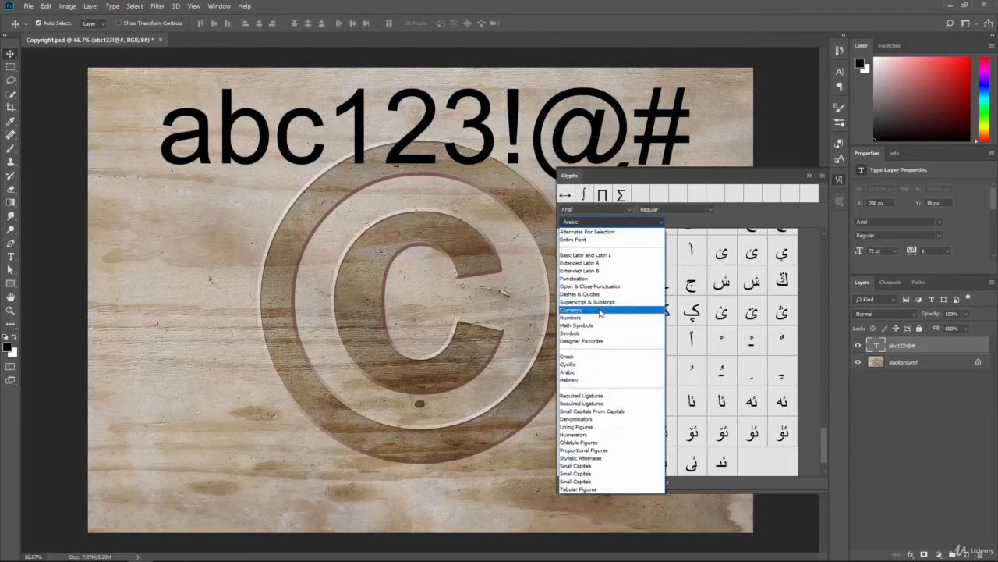
{"action": "left_click", "coordinate": [577, 309]}
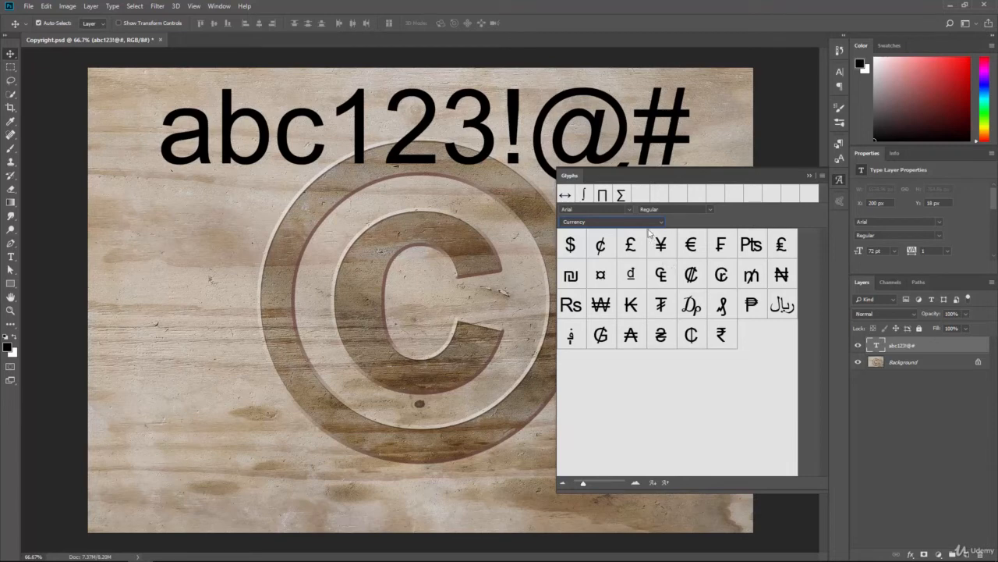
{"action": "mouse_move", "coordinate": [633, 250]}
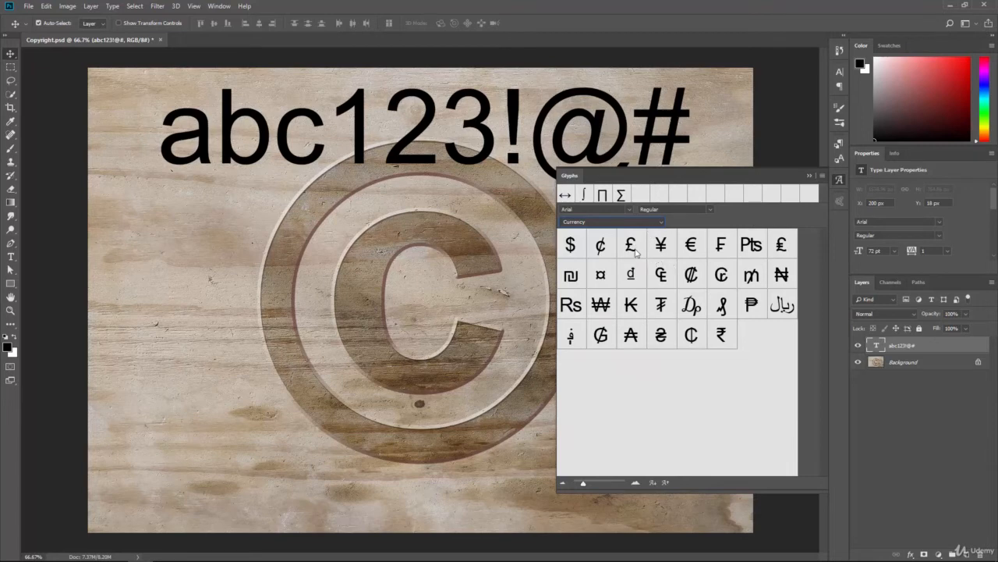
{"action": "left_click", "coordinate": [631, 244]}
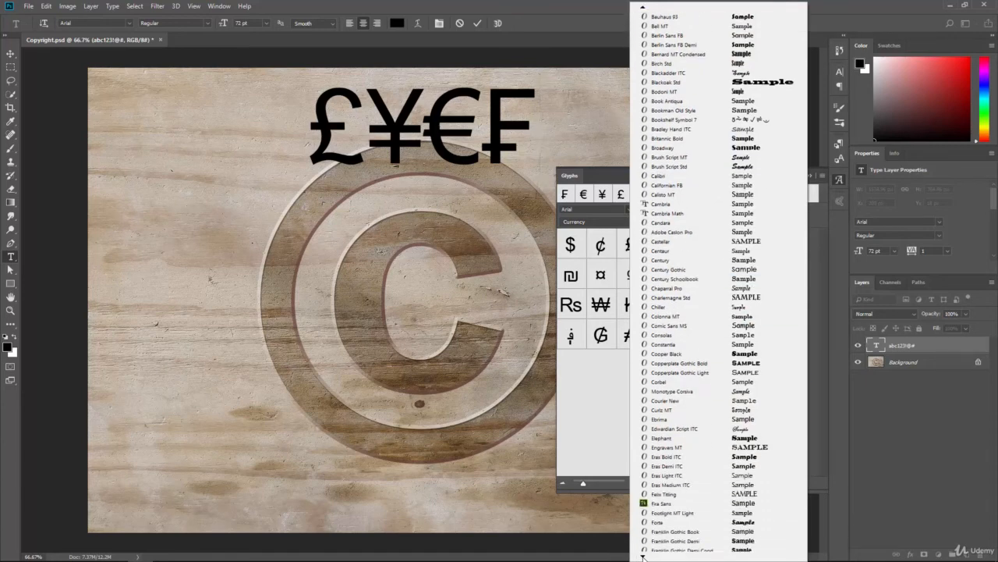
Scroll the font family list and set the text to the Wingdings 2 font
{"action": "scroll", "scroll_direction": "down", "scroll_amount": 3}
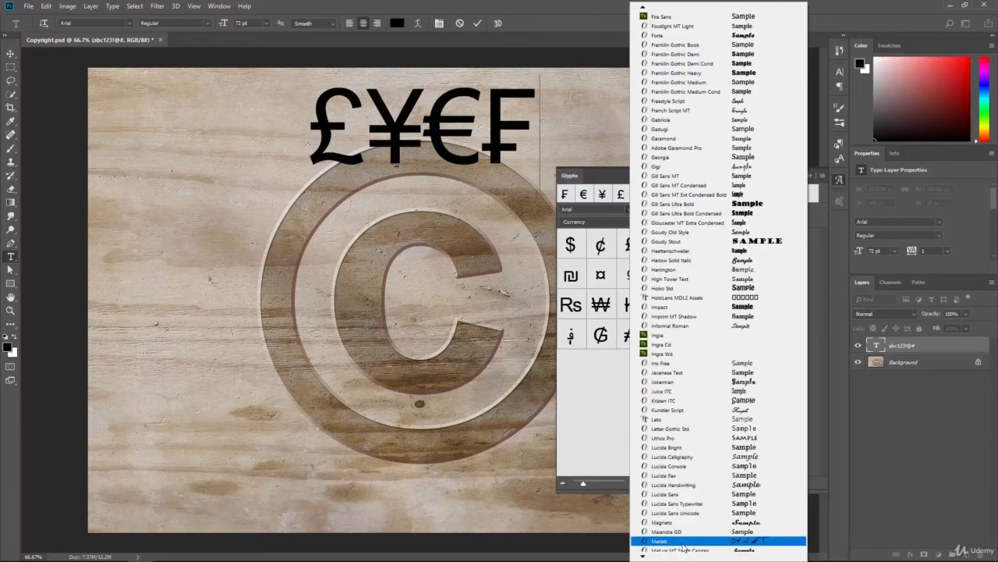
{"action": "scroll", "scroll_direction": "down", "scroll_amount": 3}
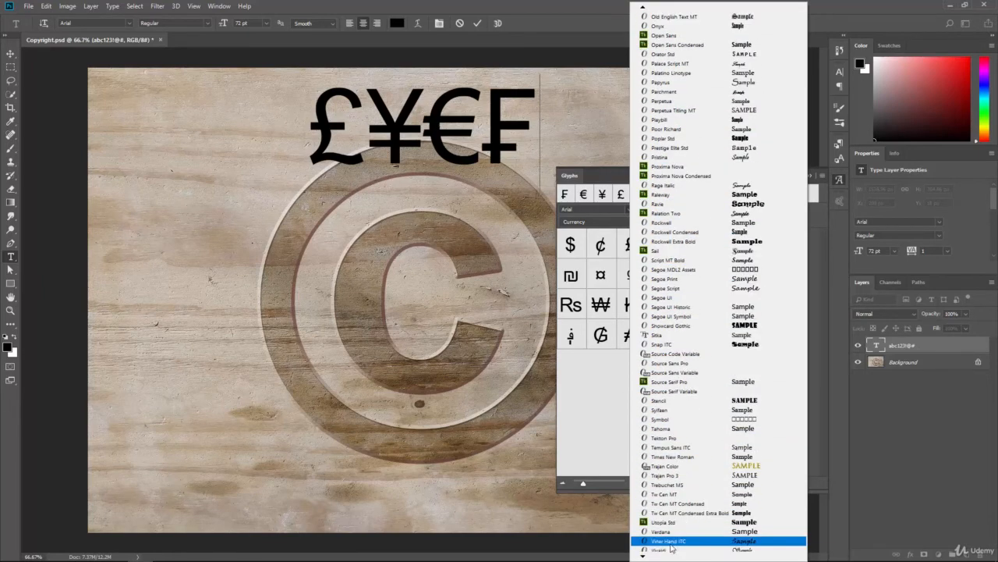
{"action": "scroll", "scroll_direction": "down", "scroll_amount": 3}
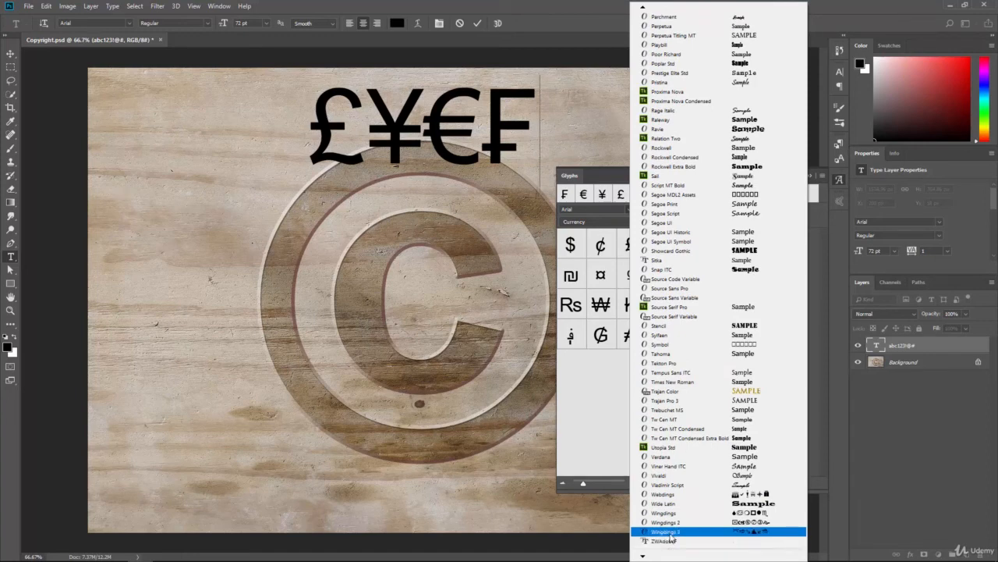
{"action": "left_click", "coordinate": [663, 519]}
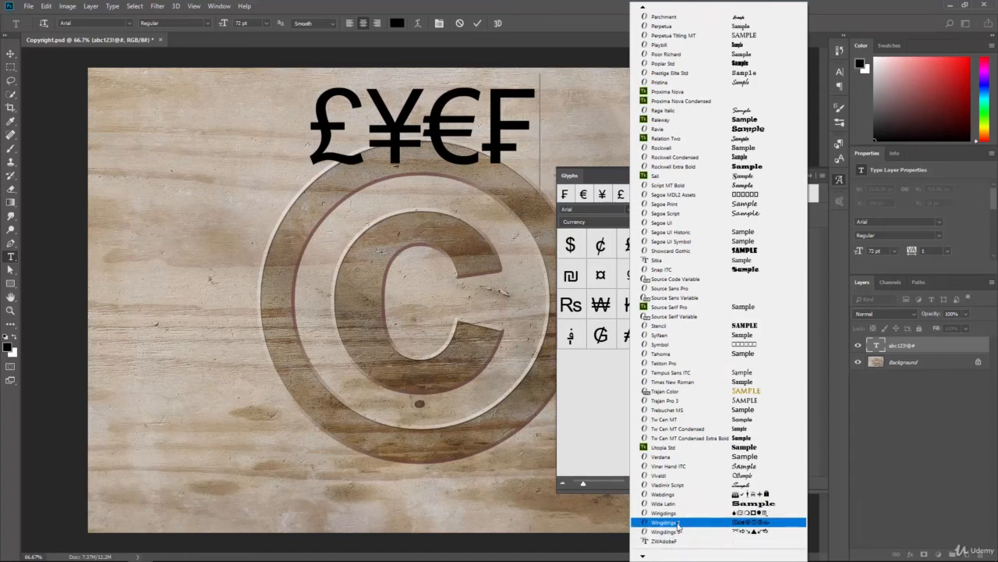
{"action": "left_click", "coordinate": [663, 521]}
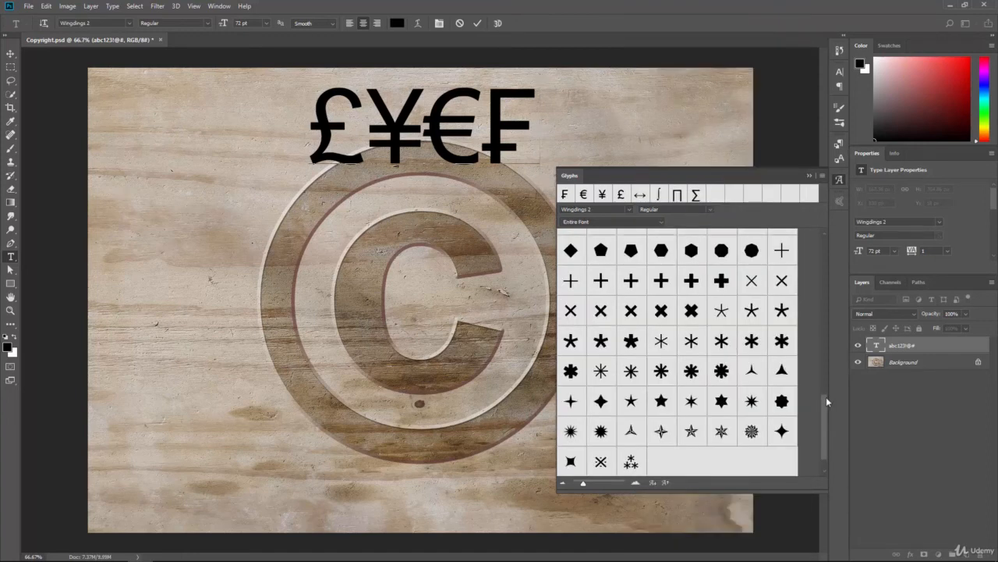
Insert the boxed-cross checkbox glyph after £¥€₣ and browse the remaining Wingdings symbols
{"action": "scroll", "scroll_direction": "down", "scroll_amount": 3}
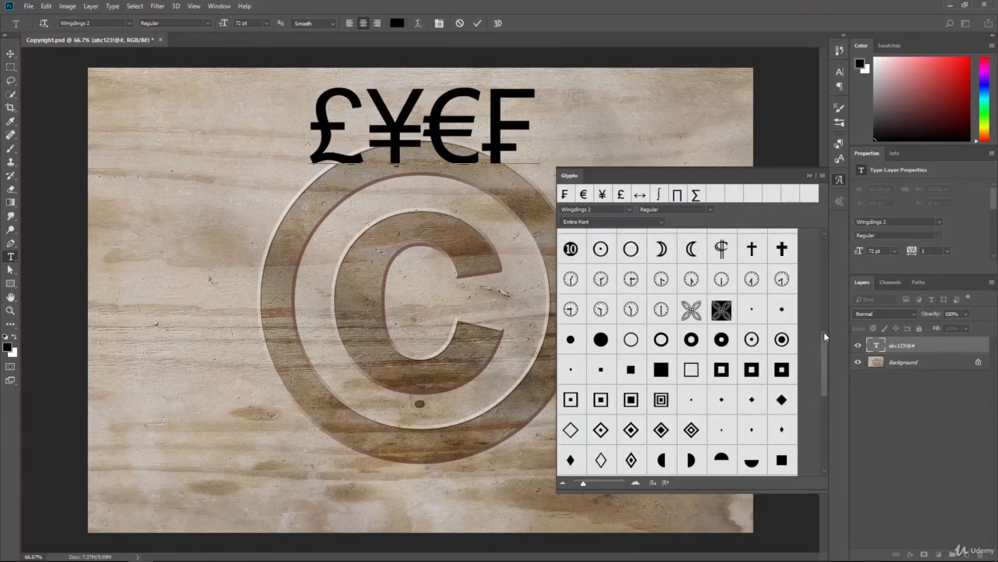
{"action": "scroll", "scroll_direction": "down", "scroll_amount": 3}
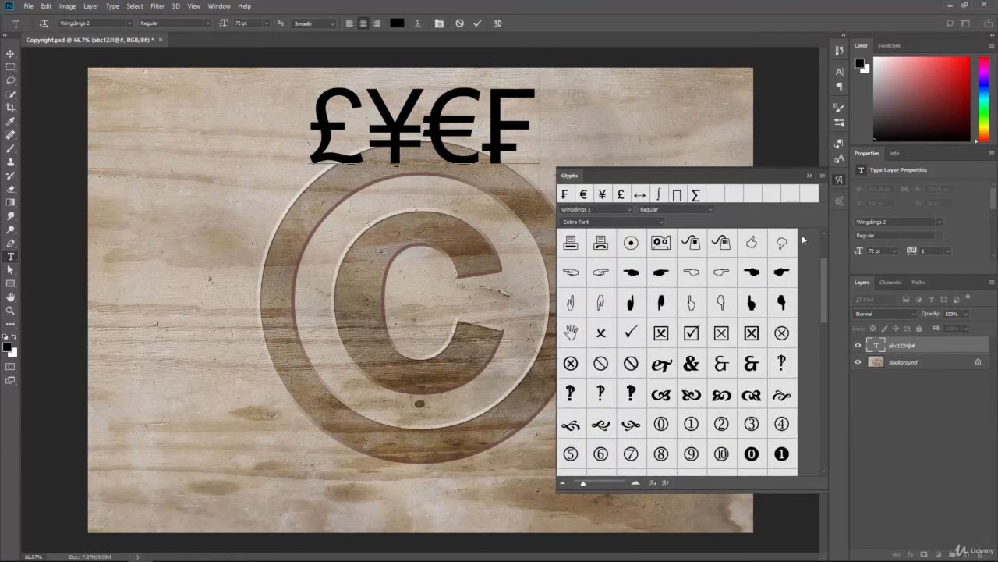
{"action": "left_click", "coordinate": [612, 222]}
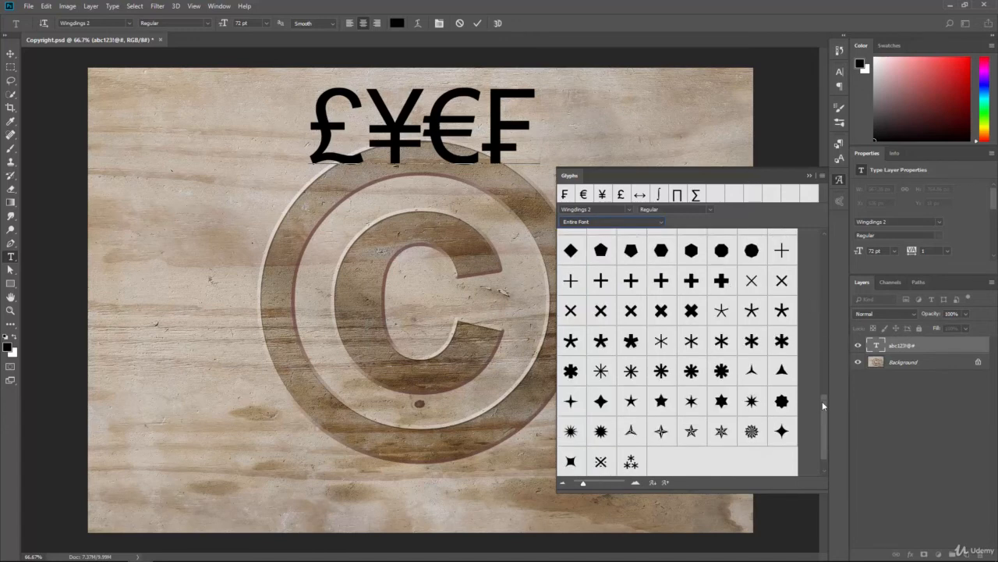
{"action": "scroll", "scroll_direction": "down", "scroll_amount": 3}
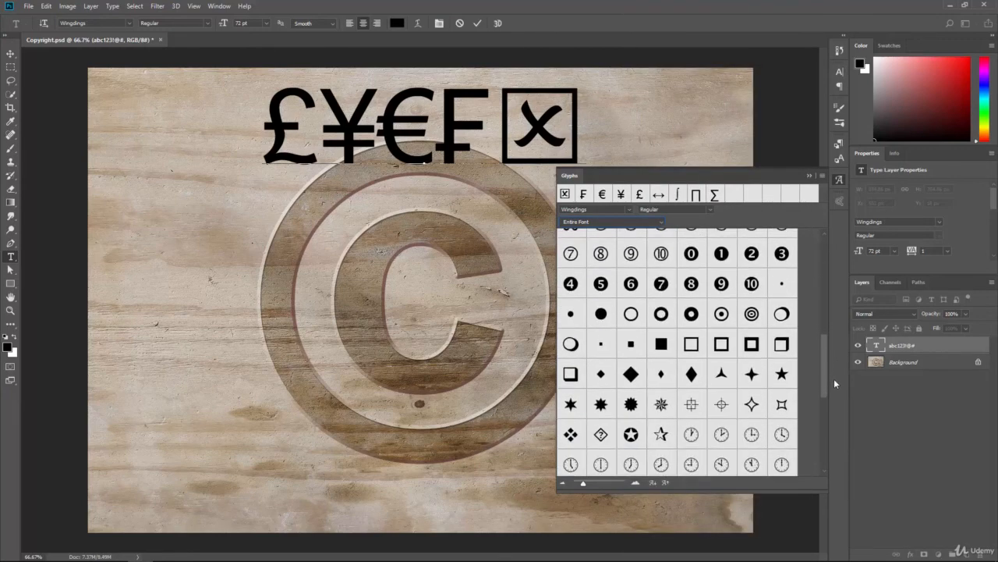
{"action": "scroll", "scroll_direction": "down", "scroll_amount": 3}
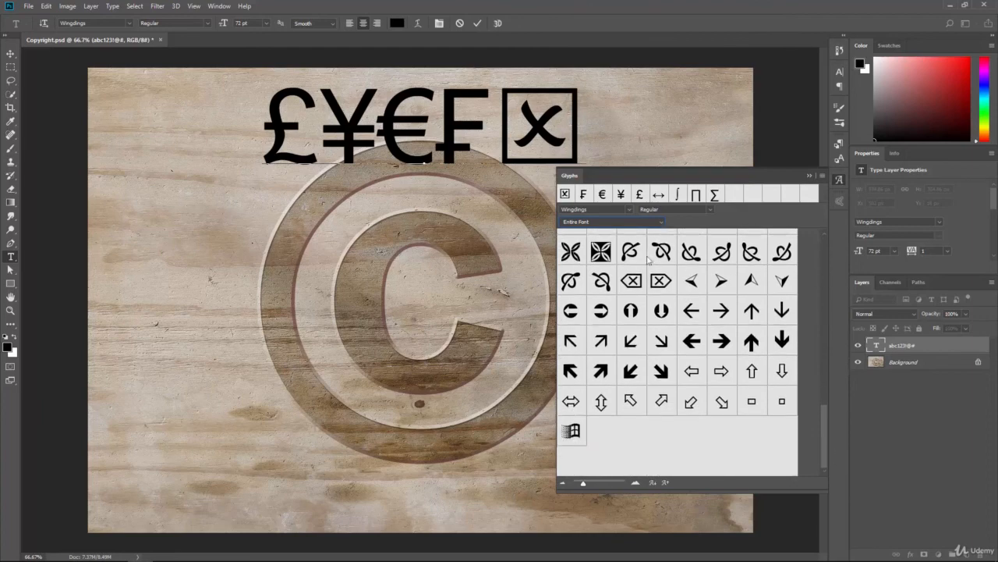
{"action": "mouse_move", "coordinate": [655, 227]}
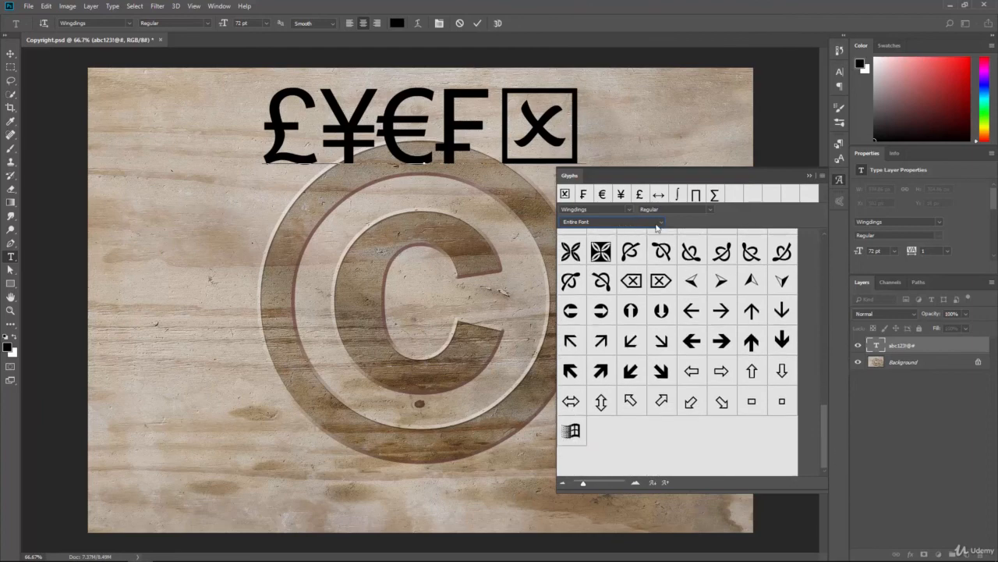
{"action": "scroll", "scroll_direction": "down", "scroll_amount": 3}
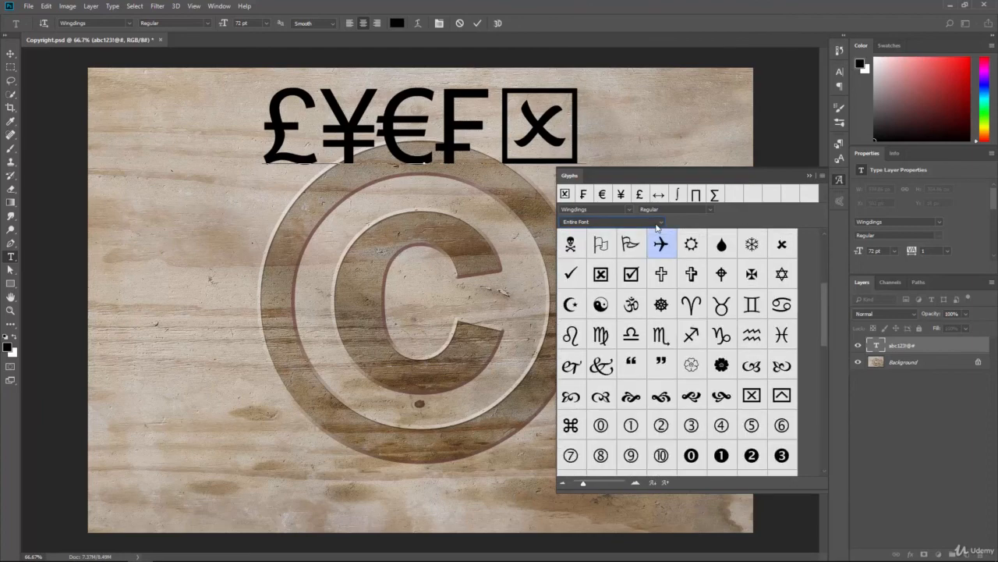